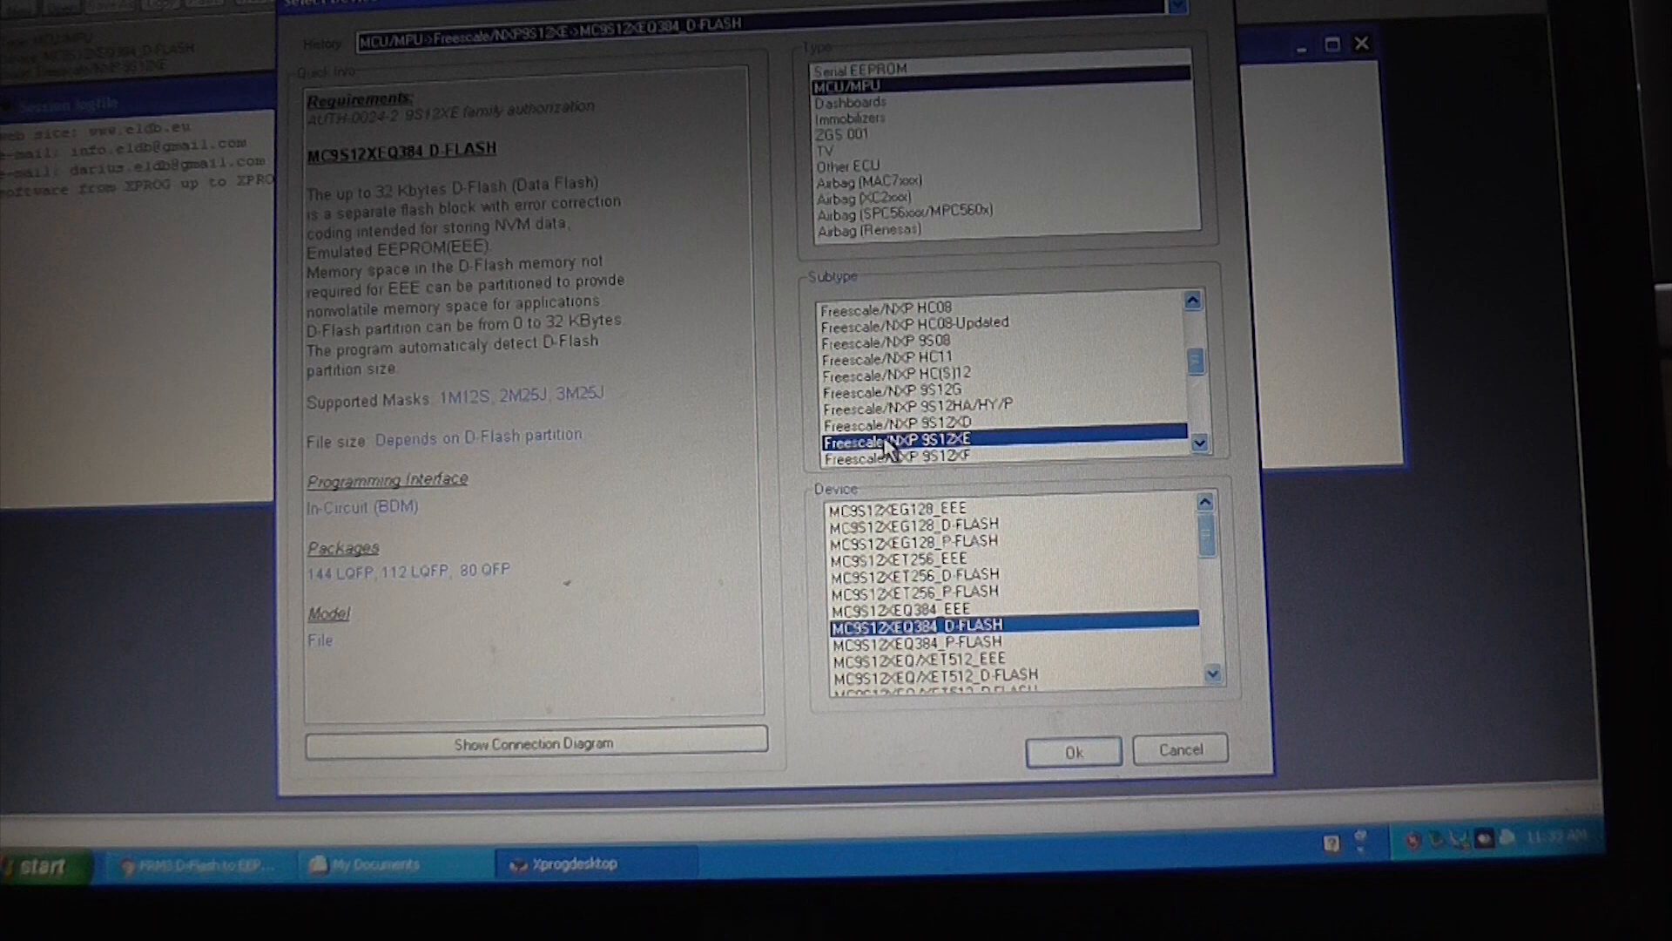
{"action": "mouse_move", "coordinate": [1092, 456]}
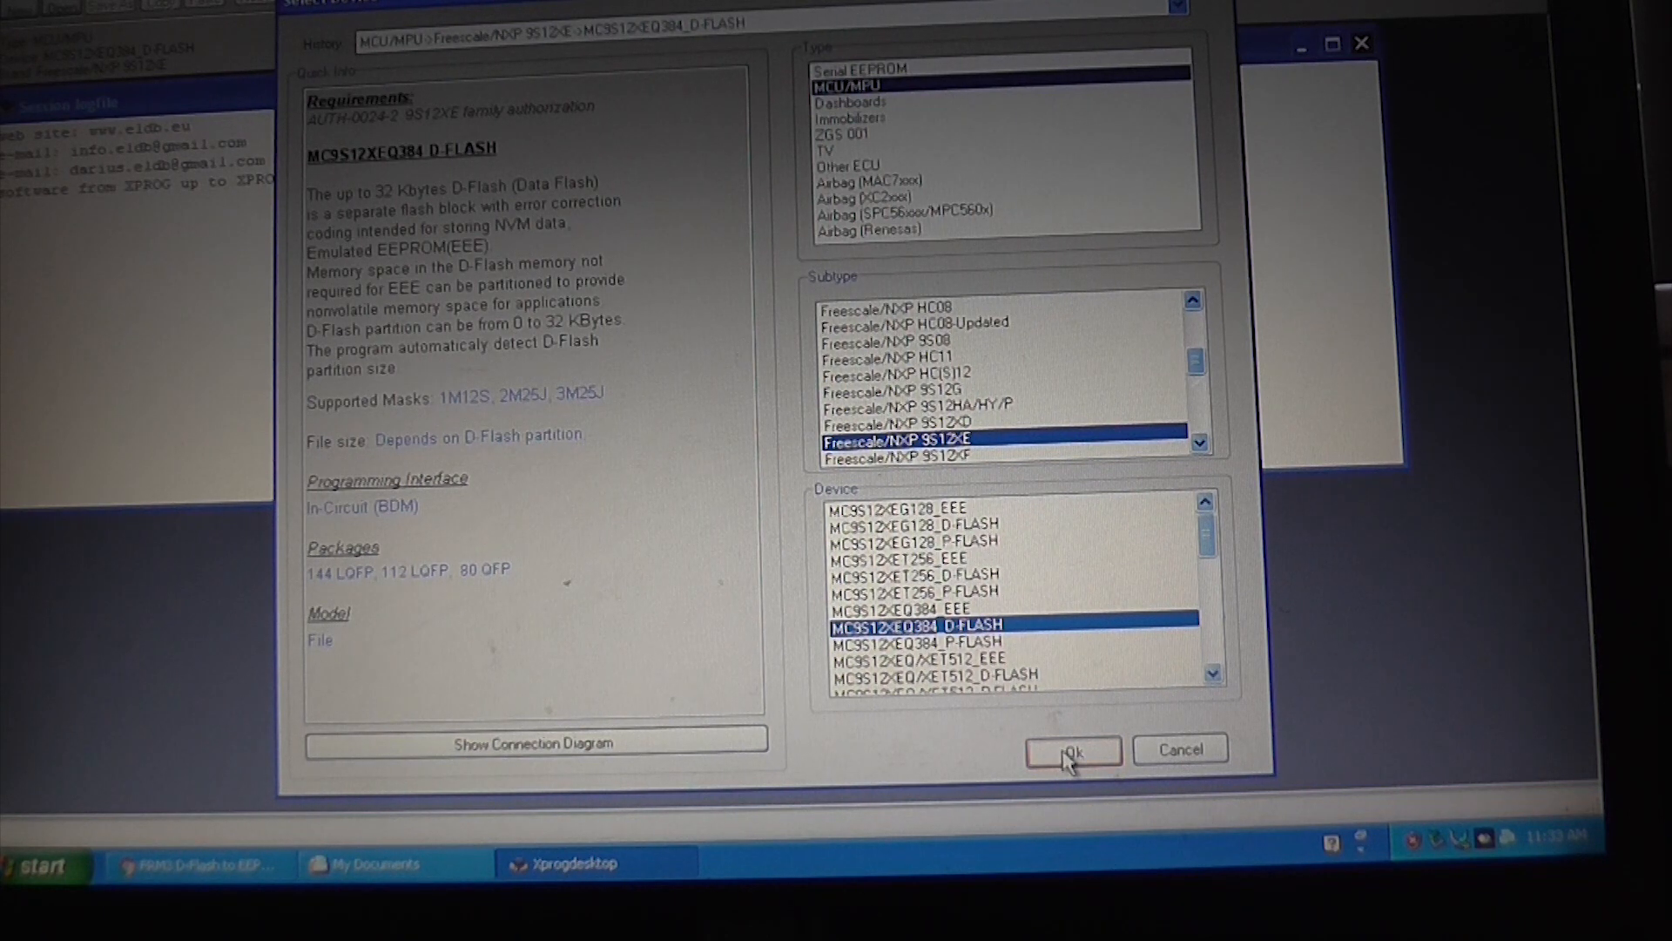
Confirm MC9S12XEQ384_D-FLASH as the device and start reading it.
{"action": "left_click", "coordinate": [1072, 749]}
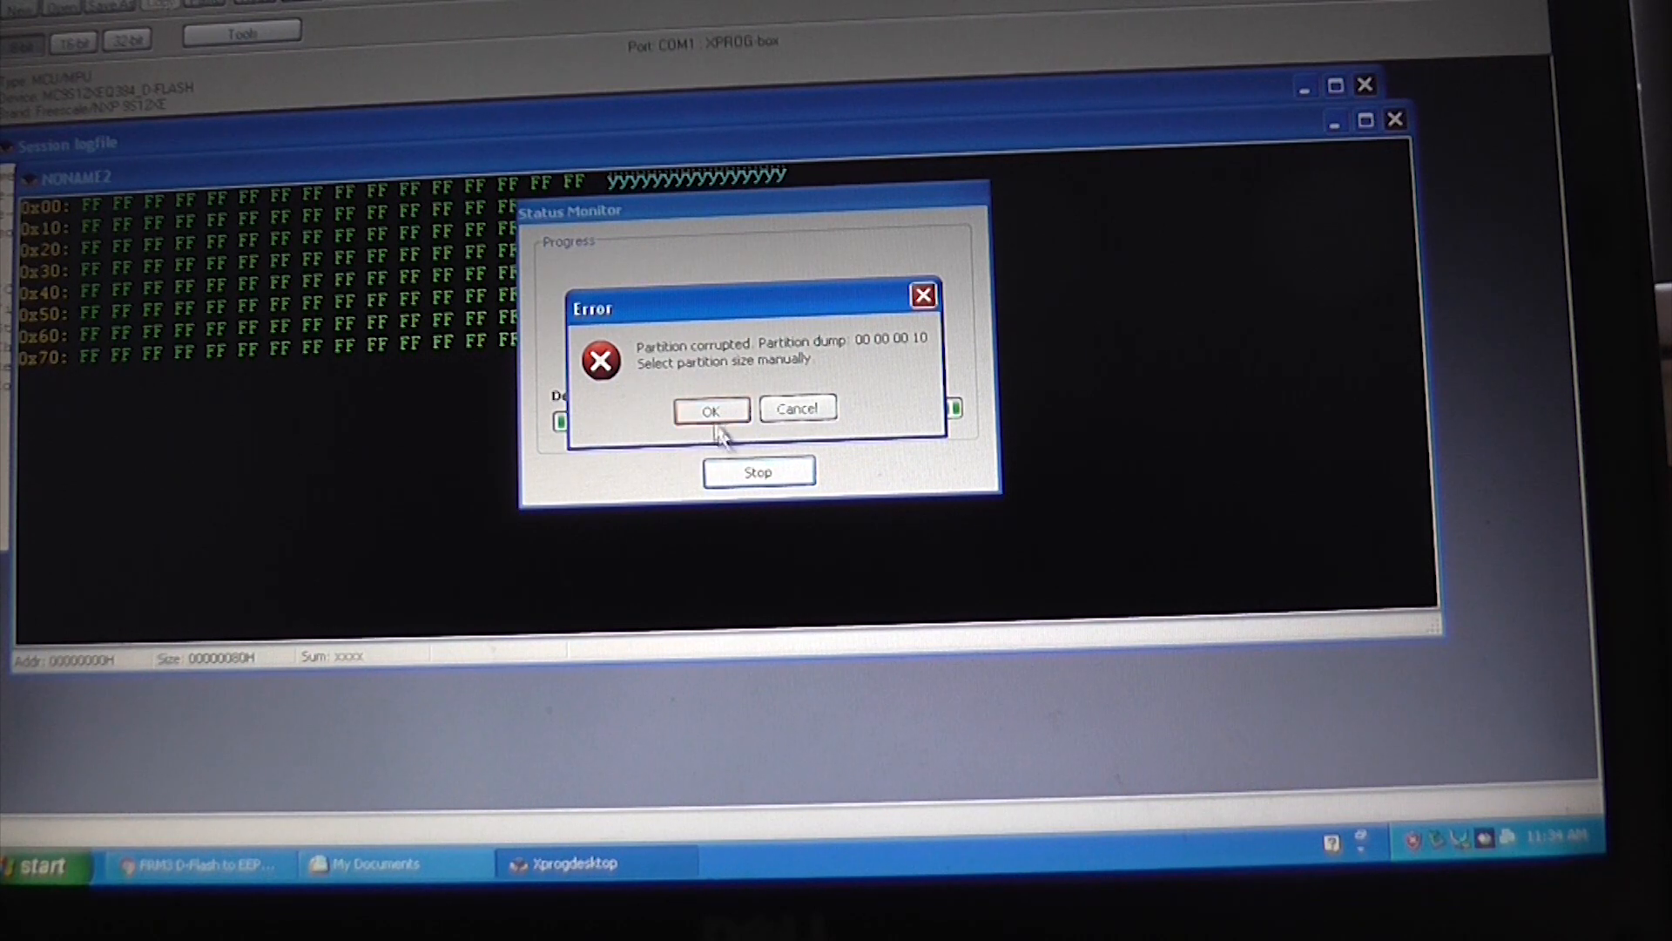
Dismiss the corrupted-partition error and read with 0-byte EEPROM, 32768-byte D-Flash partitioning.
{"action": "left_click", "coordinate": [712, 409]}
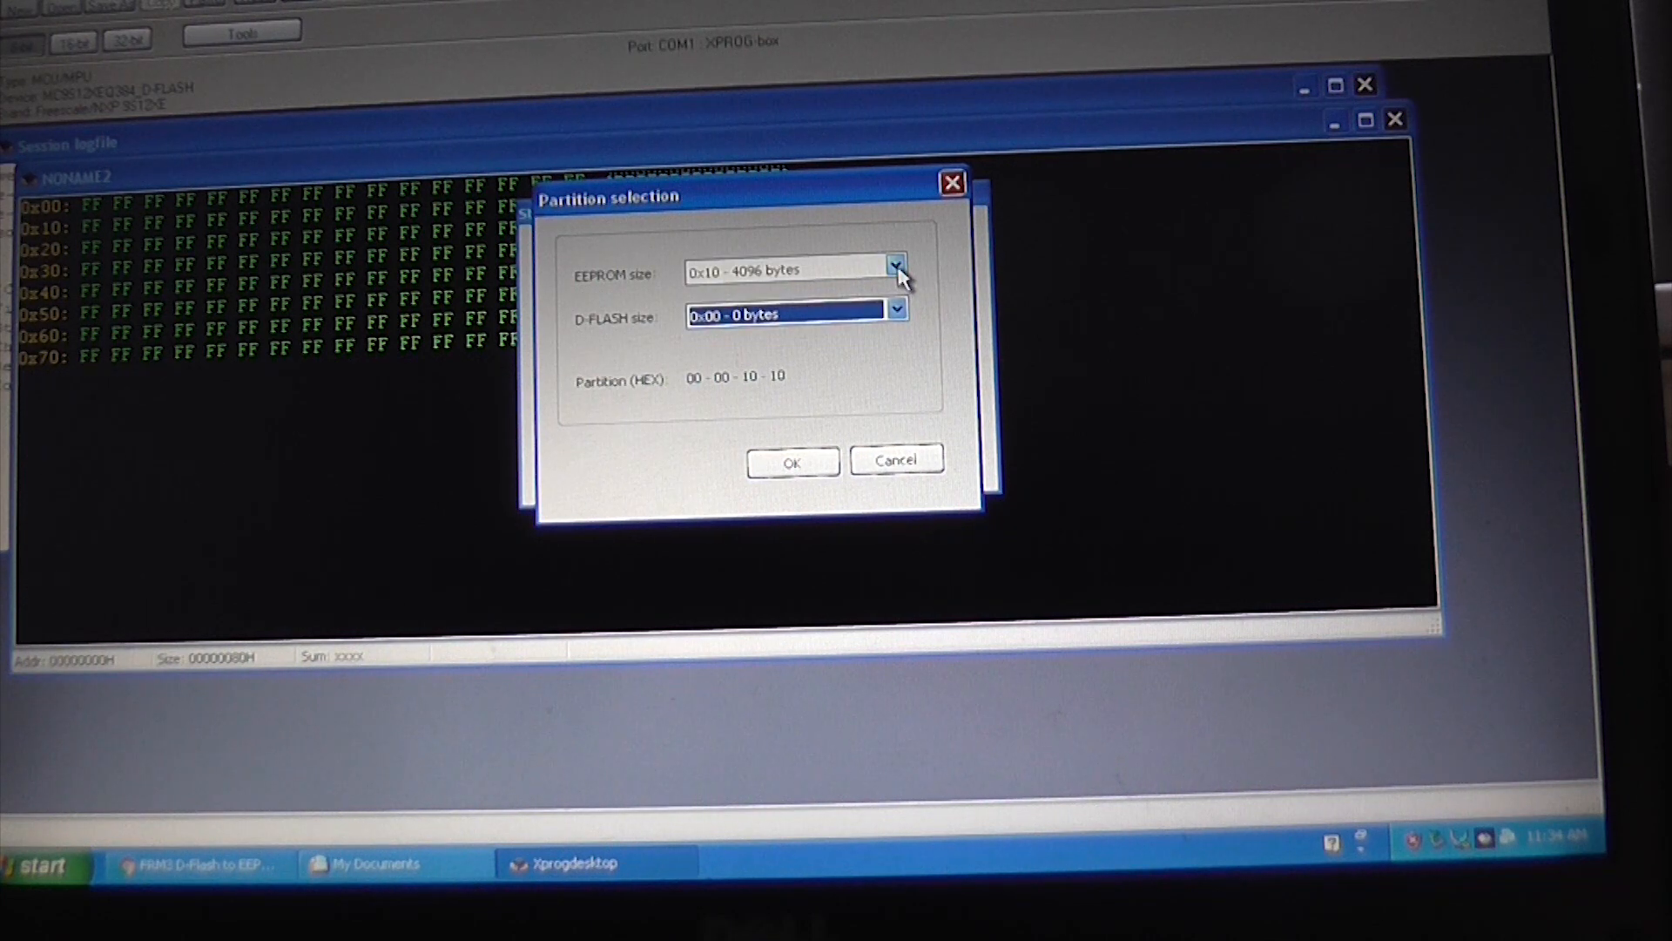
{"action": "left_click", "coordinate": [897, 310]}
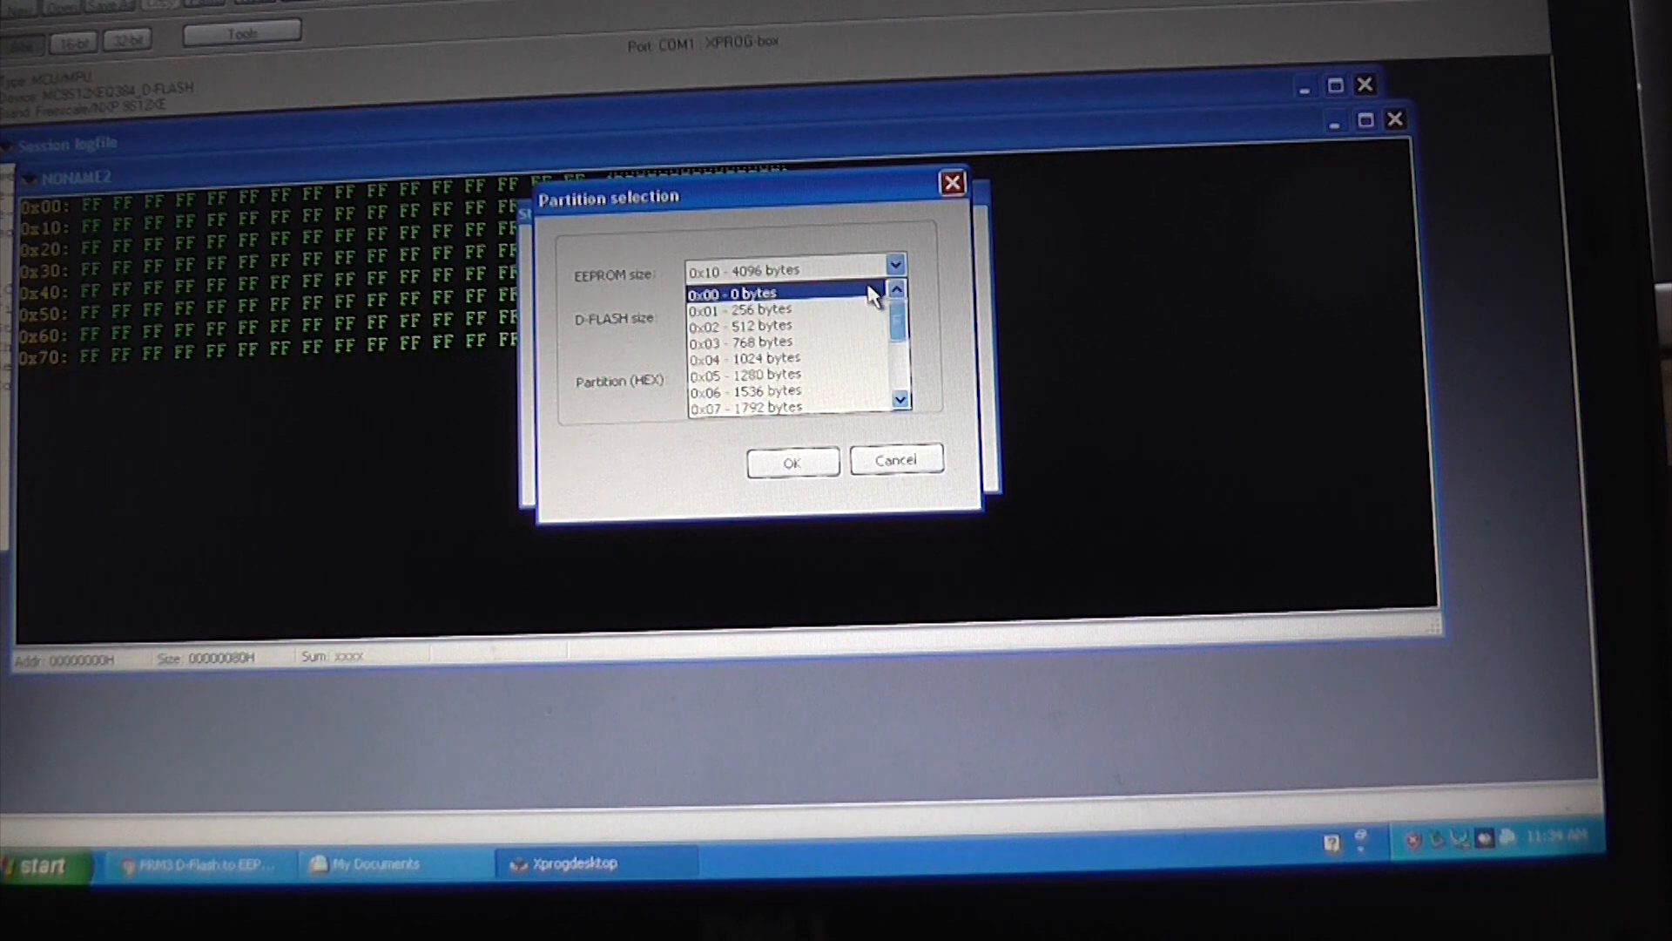
{"action": "left_click", "coordinate": [737, 292]}
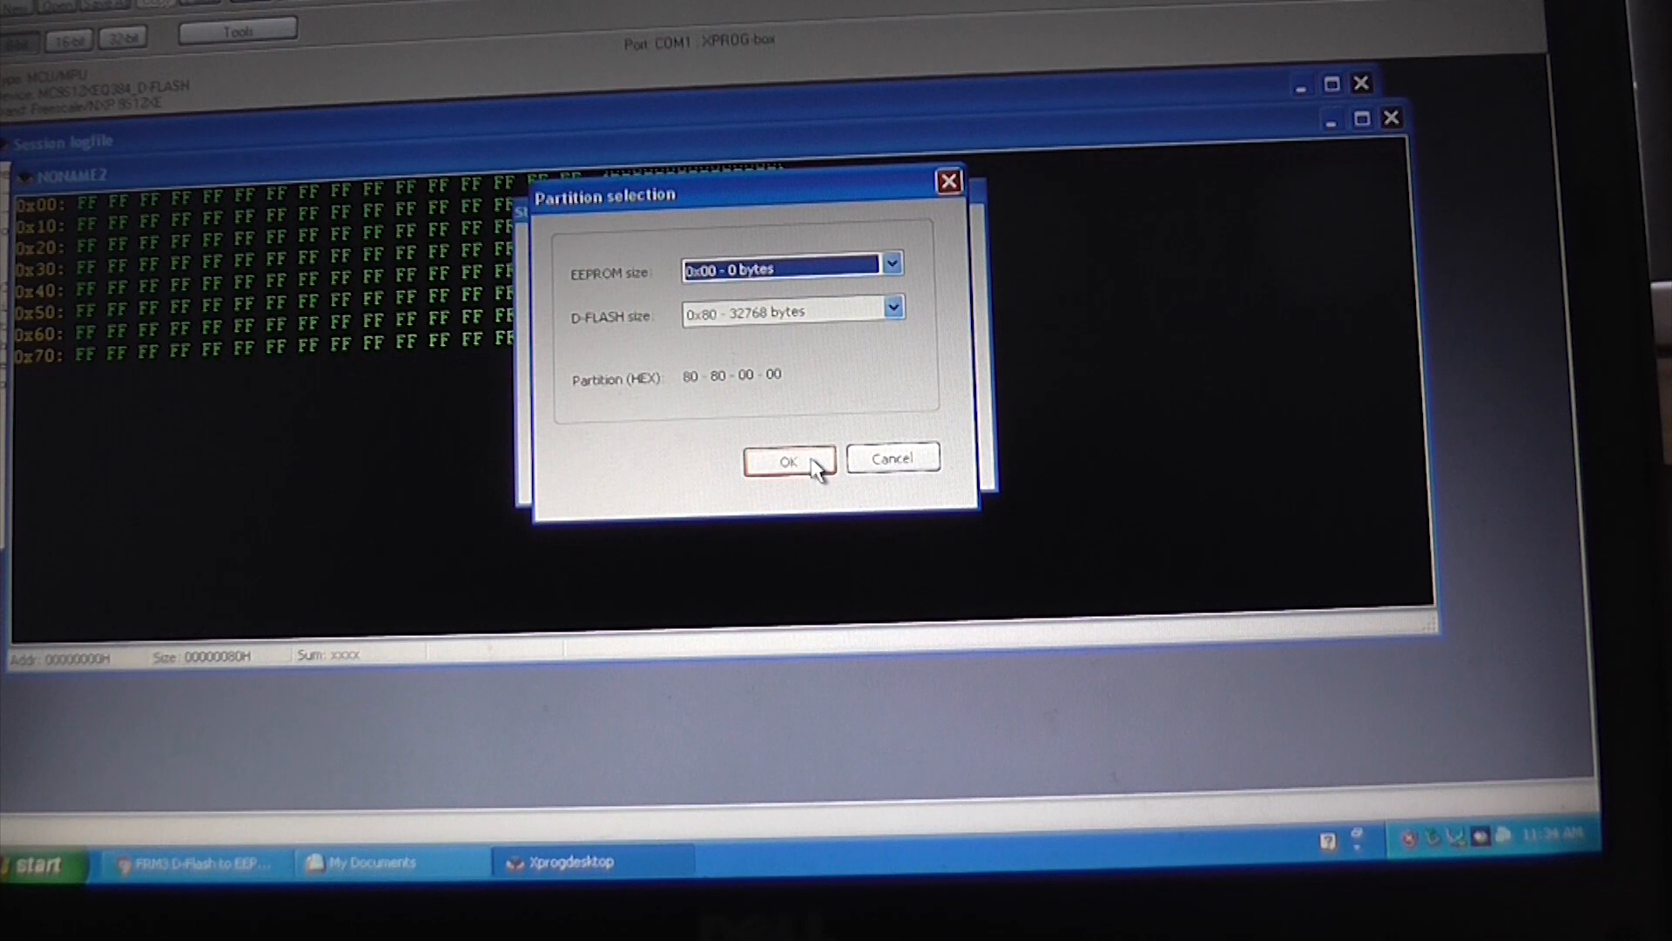
{"action": "left_click", "coordinate": [789, 460]}
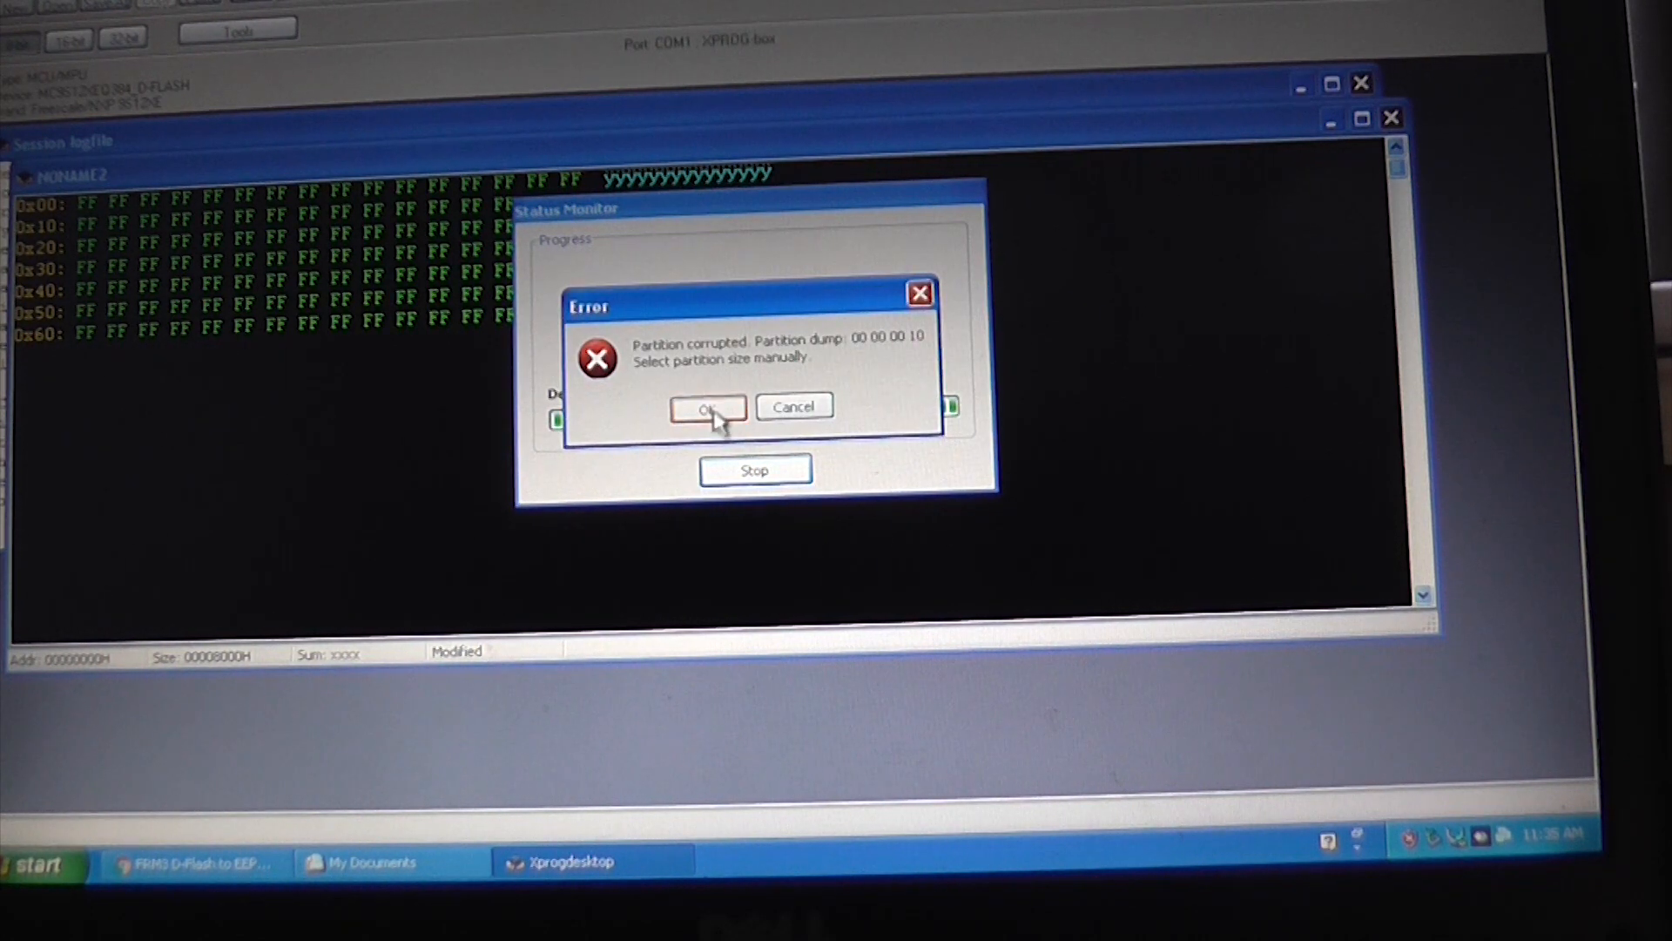
{"action": "left_click", "coordinate": [707, 406]}
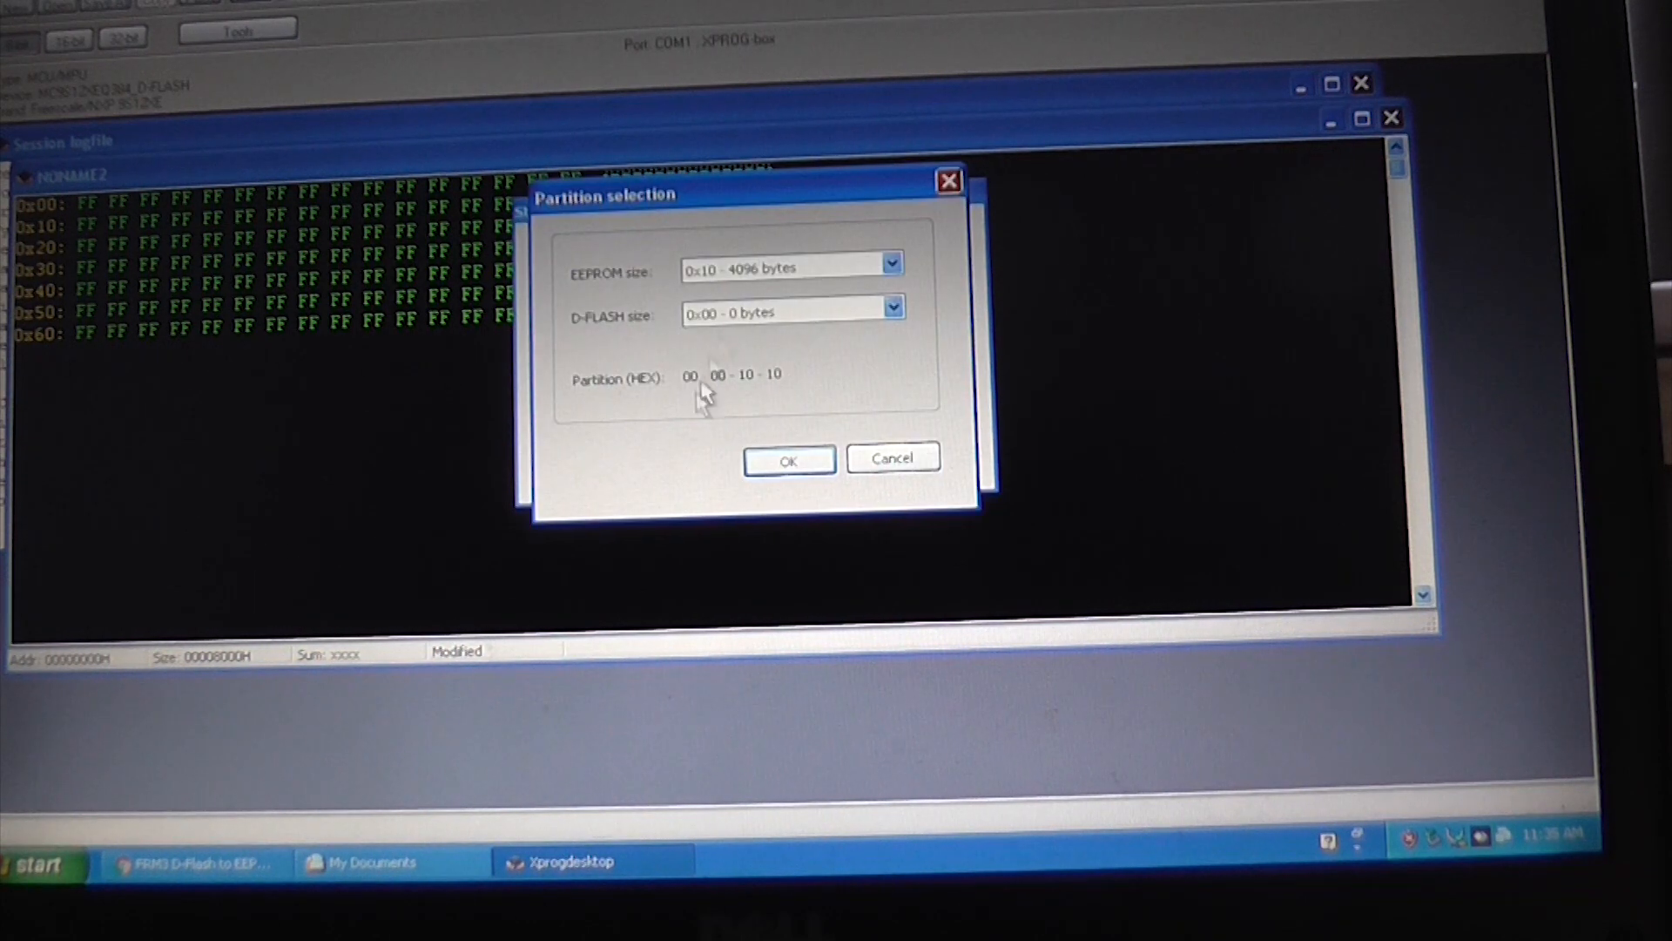
{"action": "left_click", "coordinate": [891, 311]}
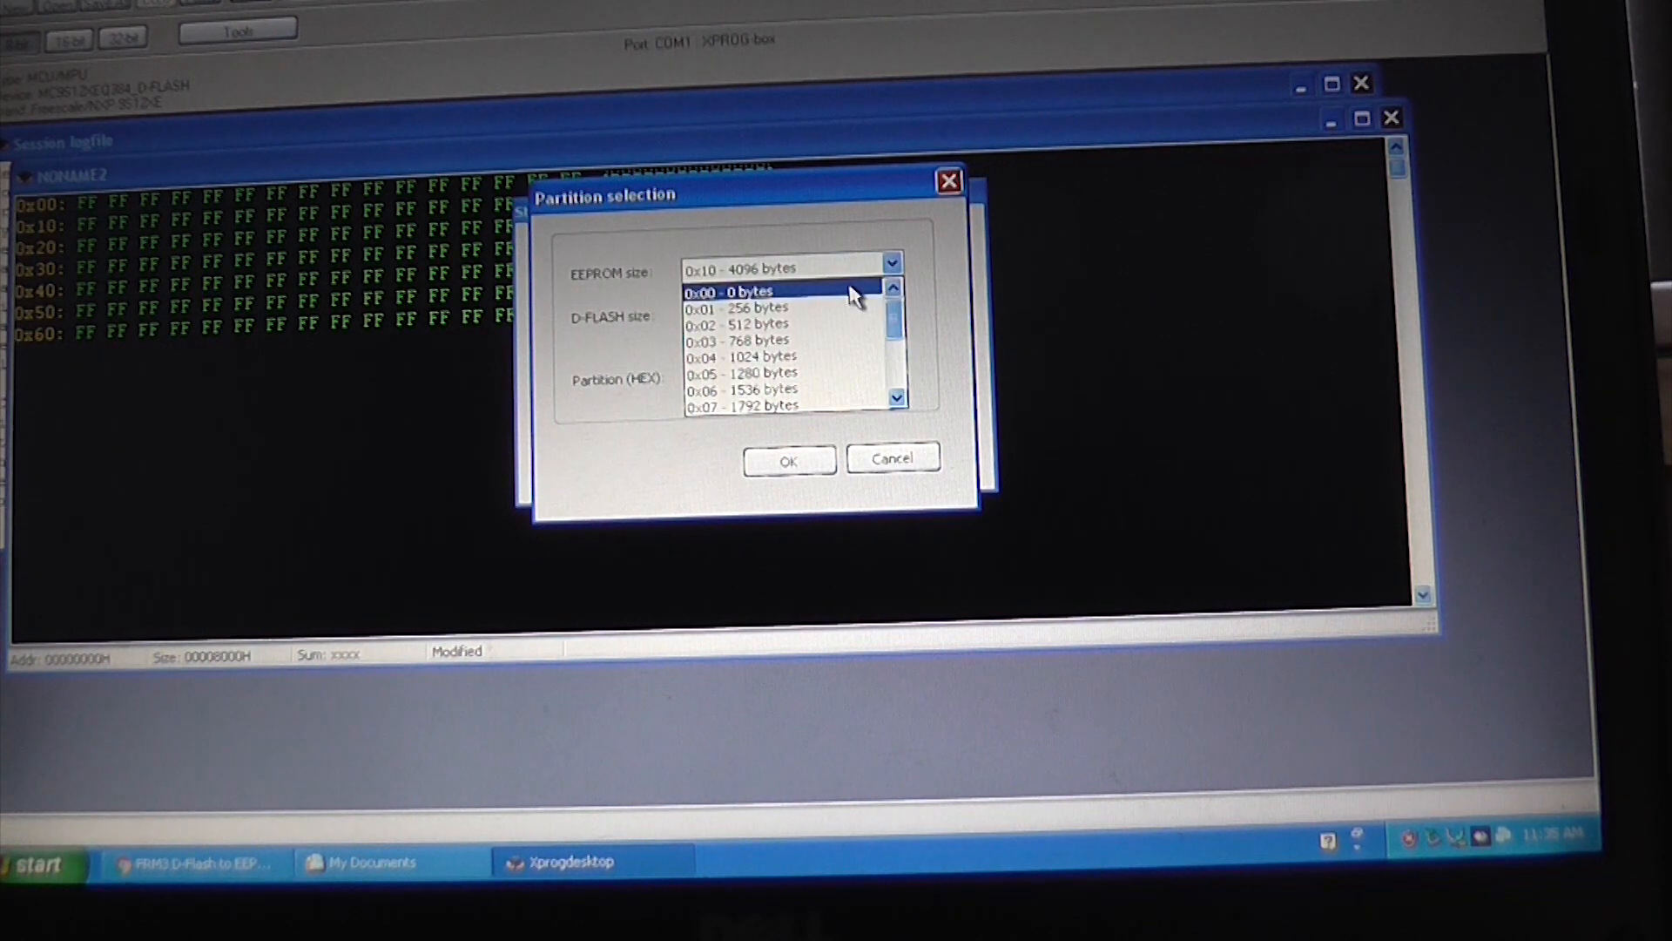
{"action": "left_click", "coordinate": [789, 460]}
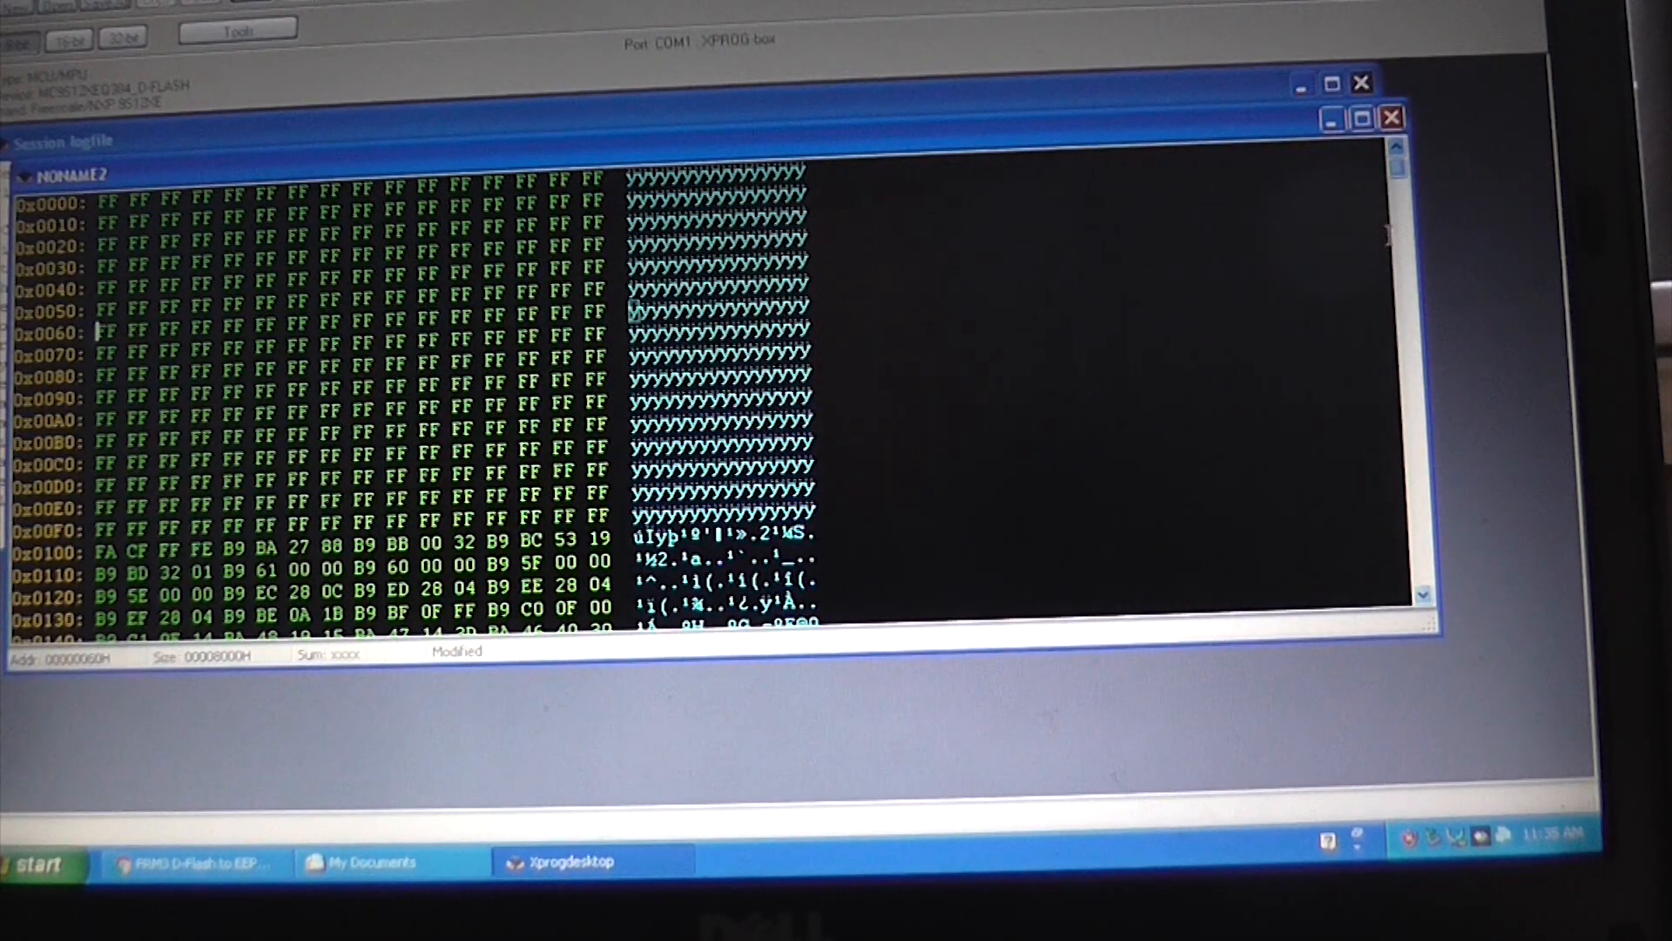
Save the read D-Flash data as the binary file dflash_dump.
{"action": "scroll", "scroll_direction": "down", "scroll_amount": 3}
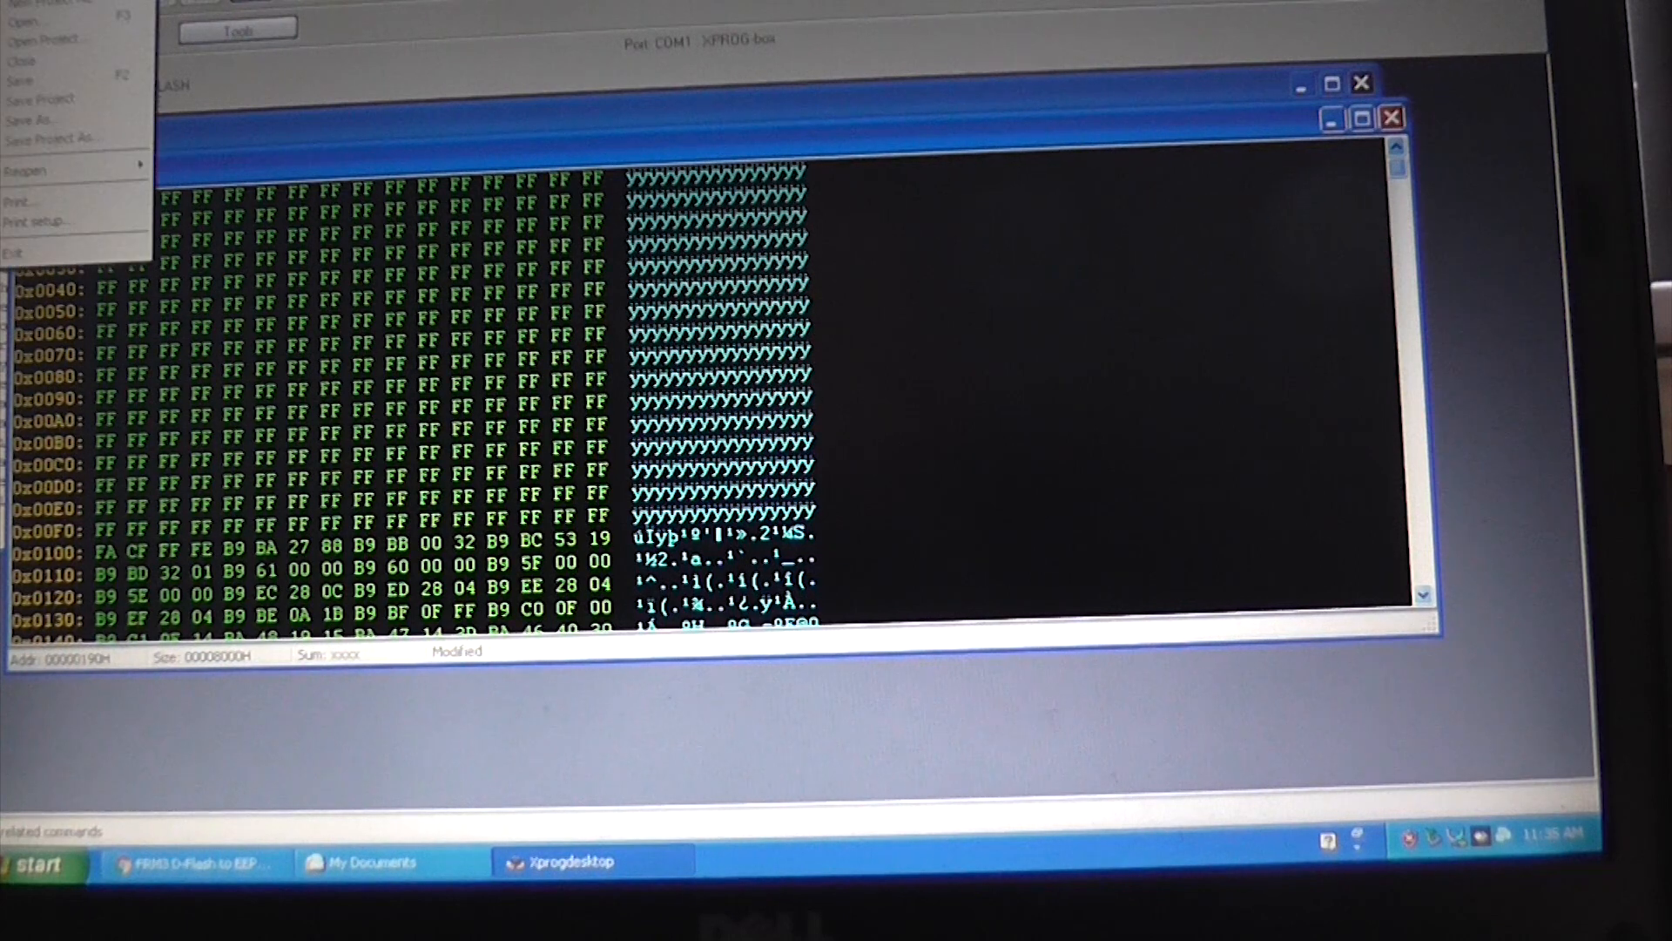
{"action": "left_click", "coordinate": [35, 115]}
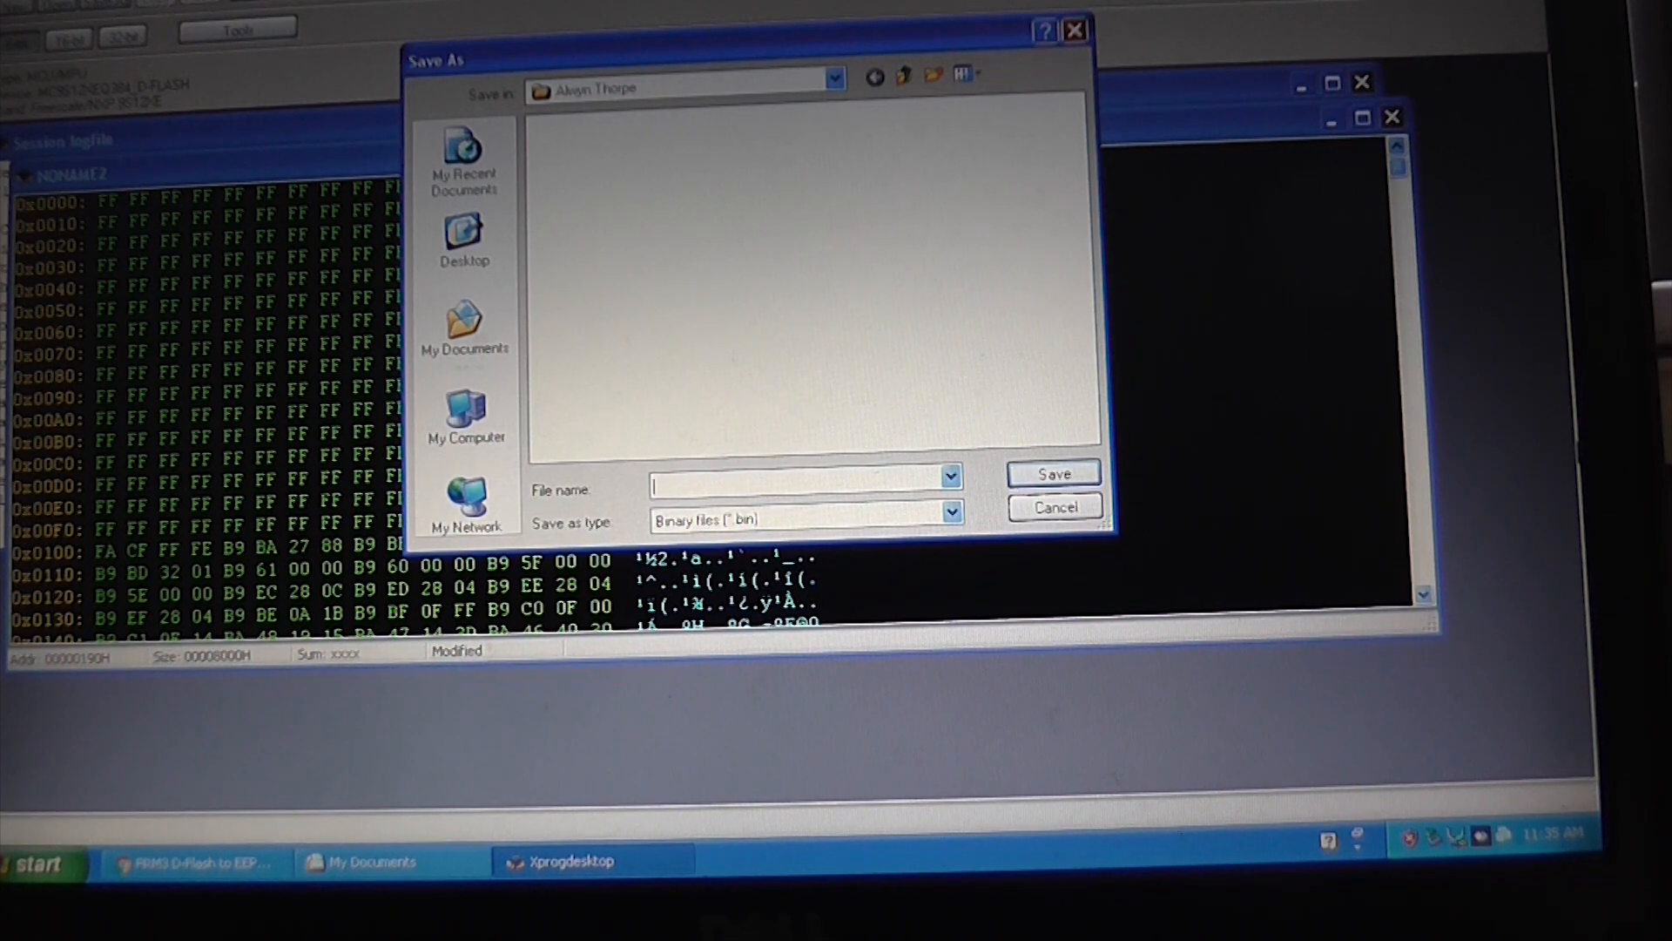
{"action": "type", "text": "df"}
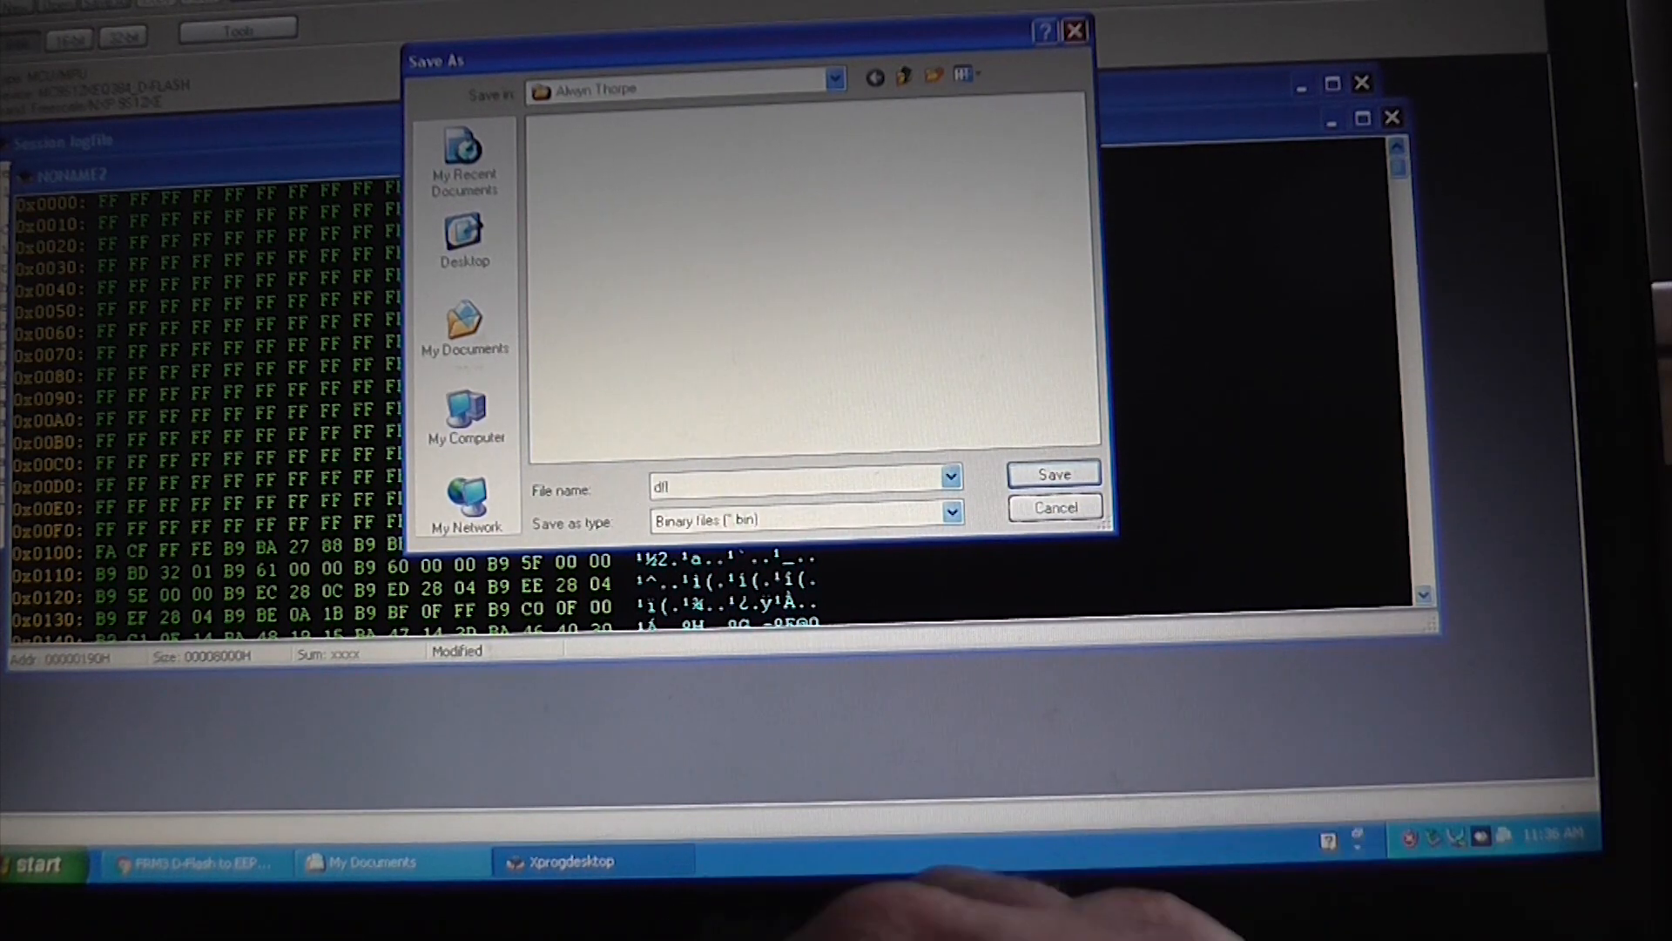
{"action": "type", "text": "lash_dum"}
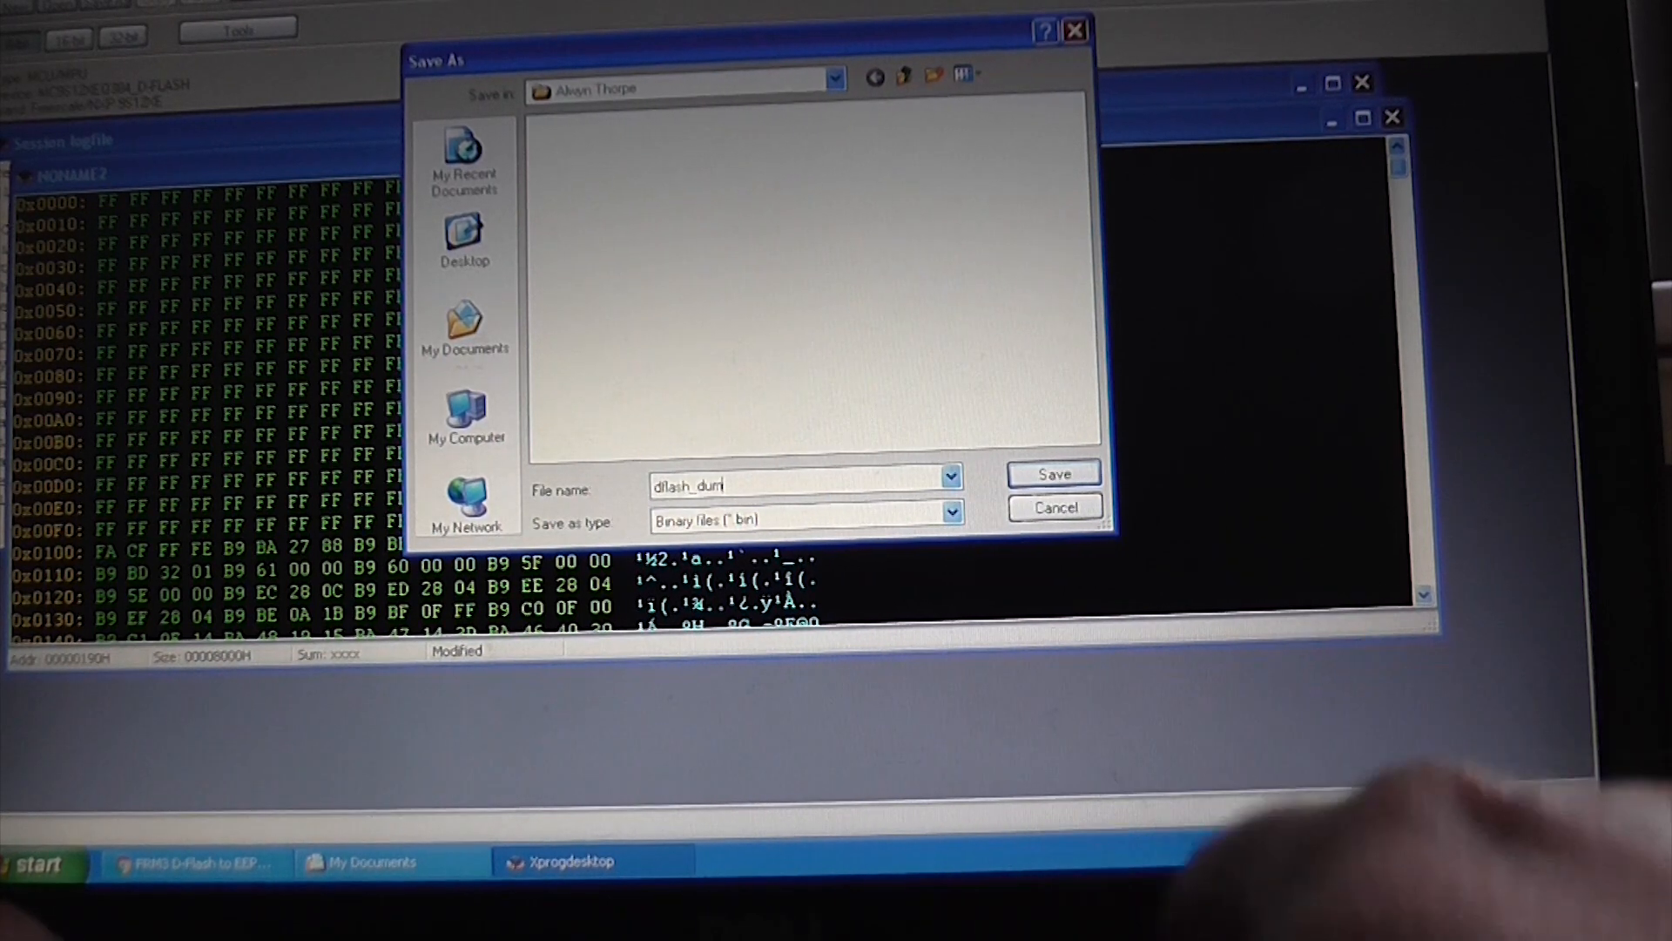
{"action": "type", "text": "p"}
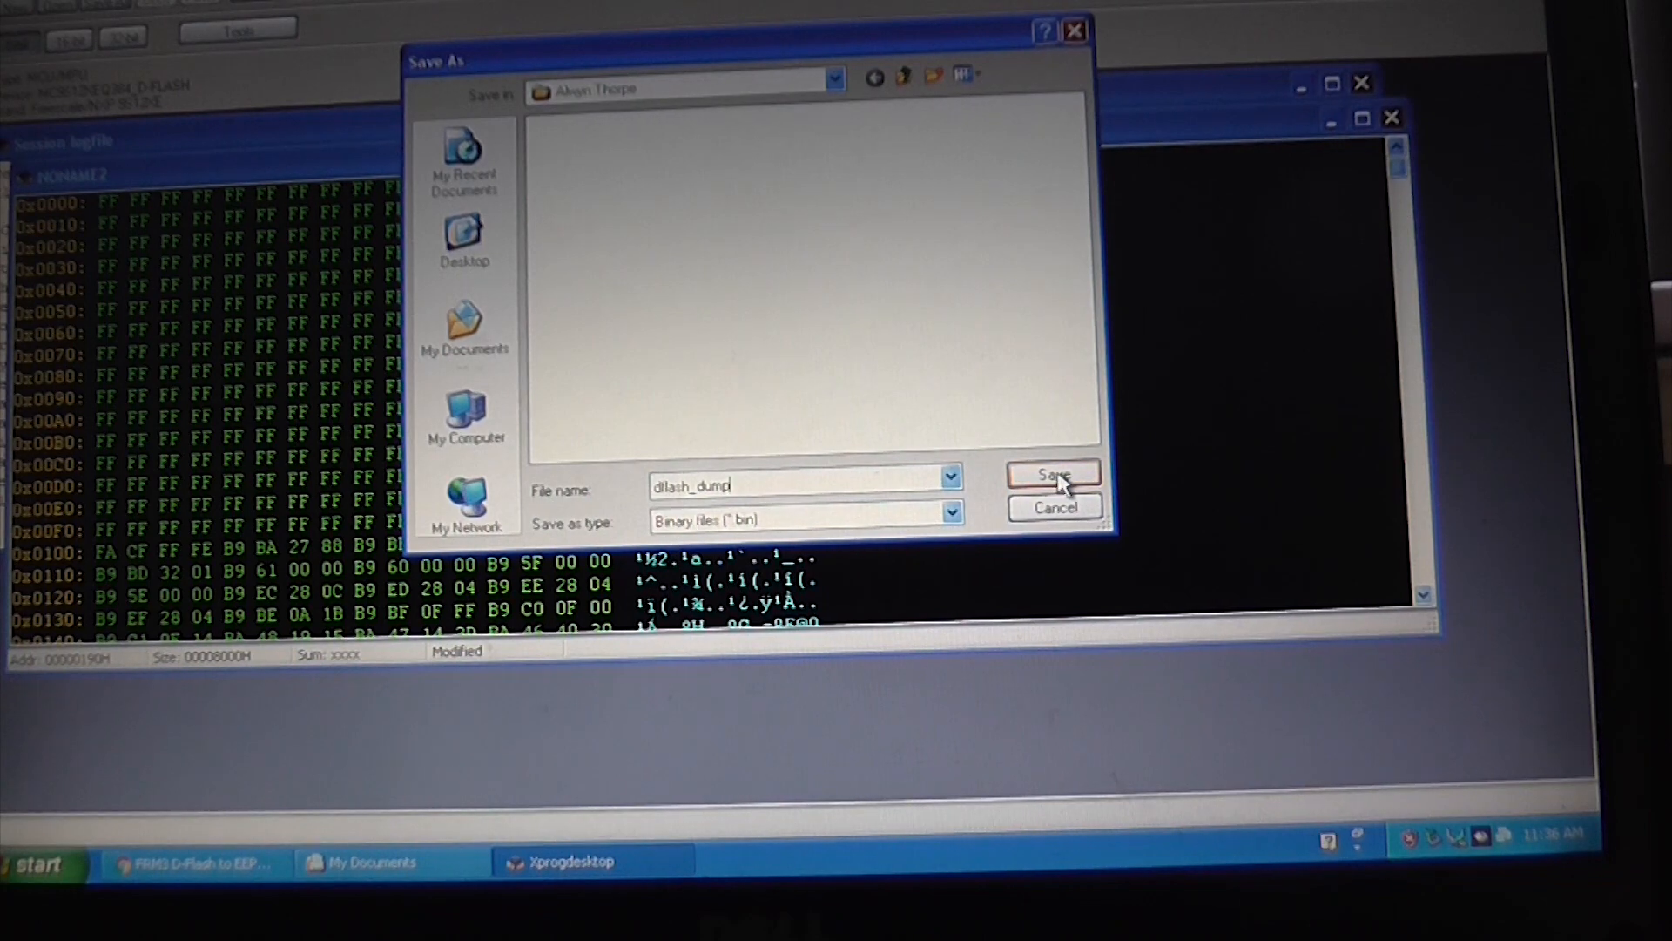
{"action": "left_click", "coordinate": [1054, 474]}
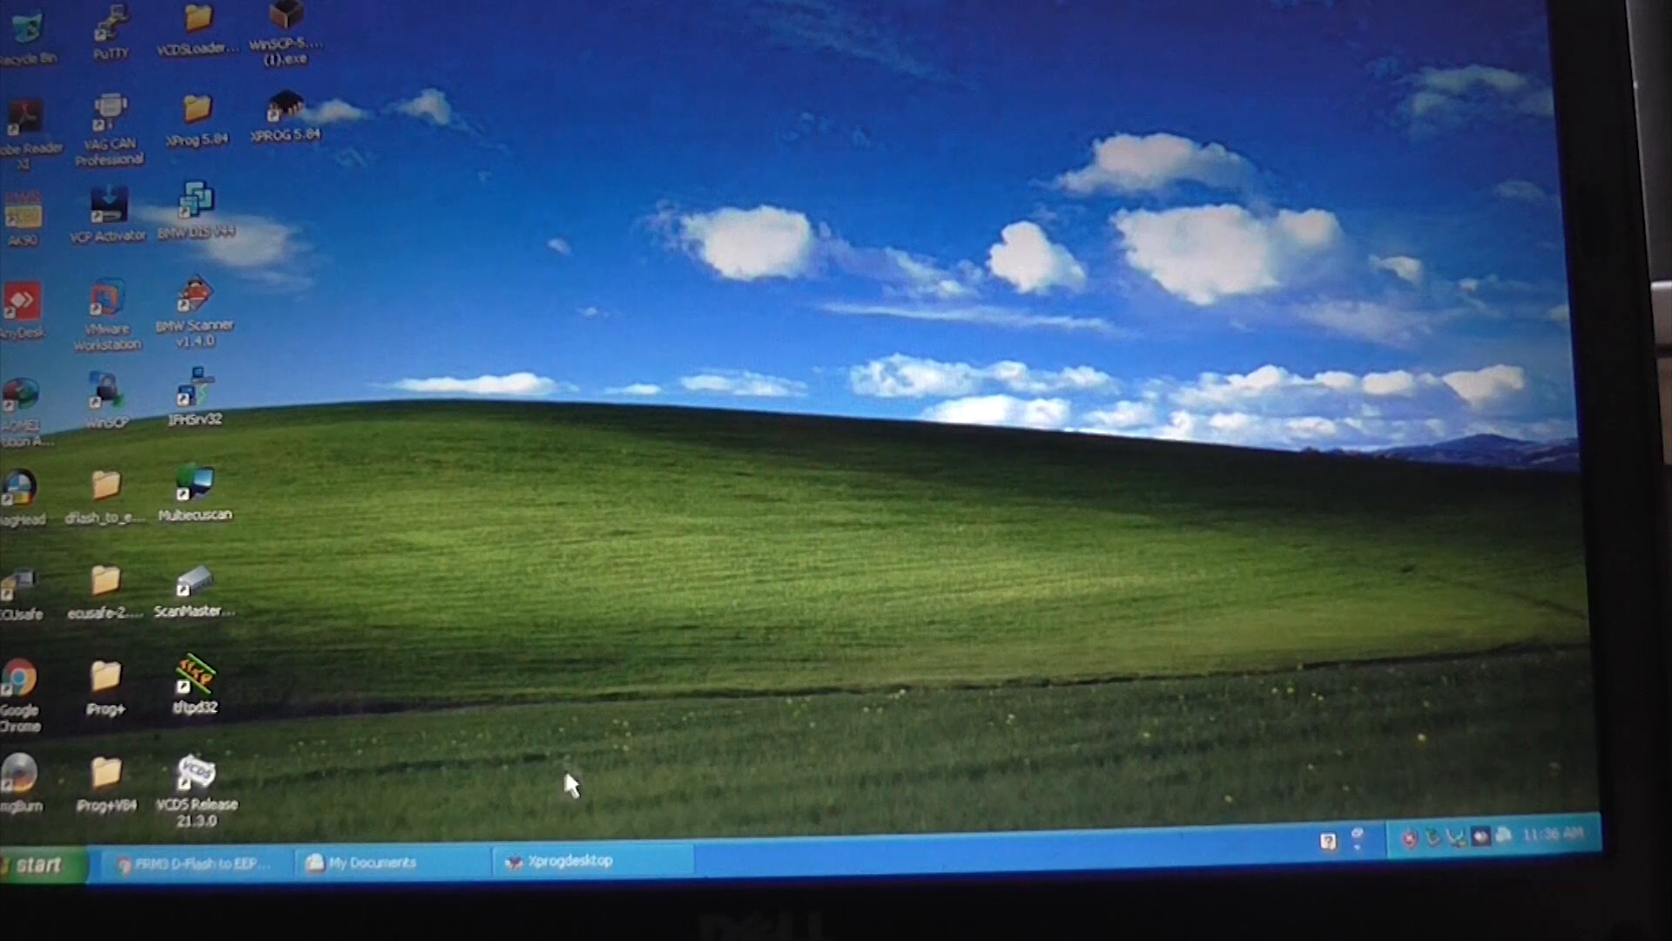
Upload dflash_dump.bin to the FRM3 converter for conversion to an EEPROM image.
{"action": "left_click", "coordinate": [192, 862]}
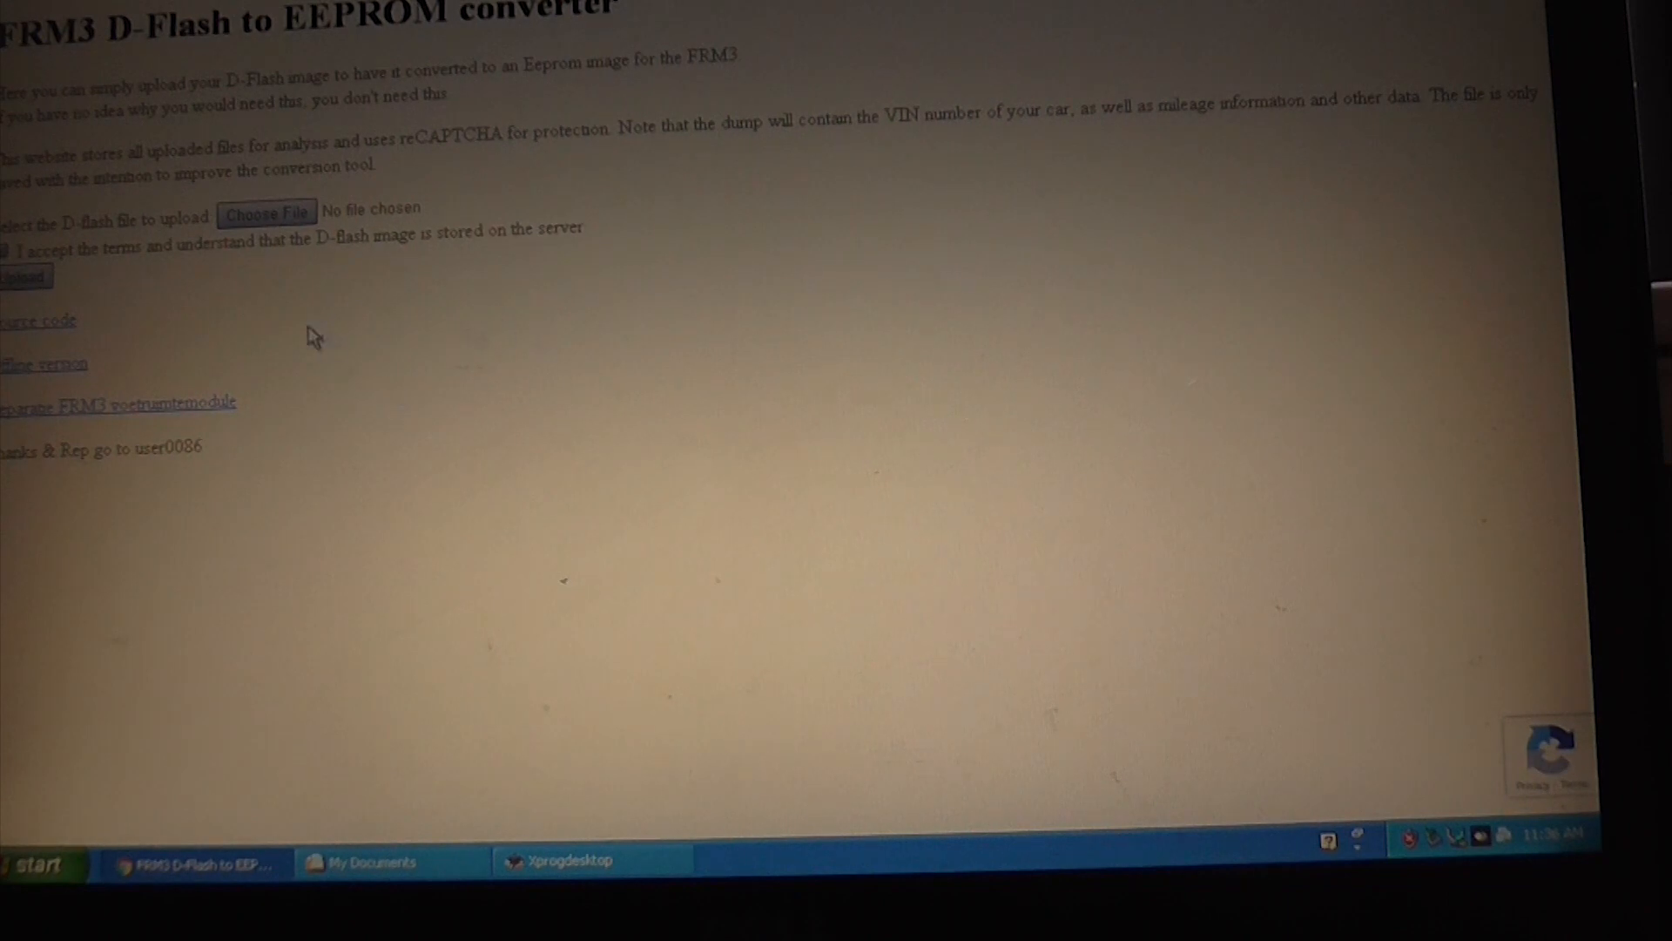
{"action": "left_click", "coordinate": [267, 212]}
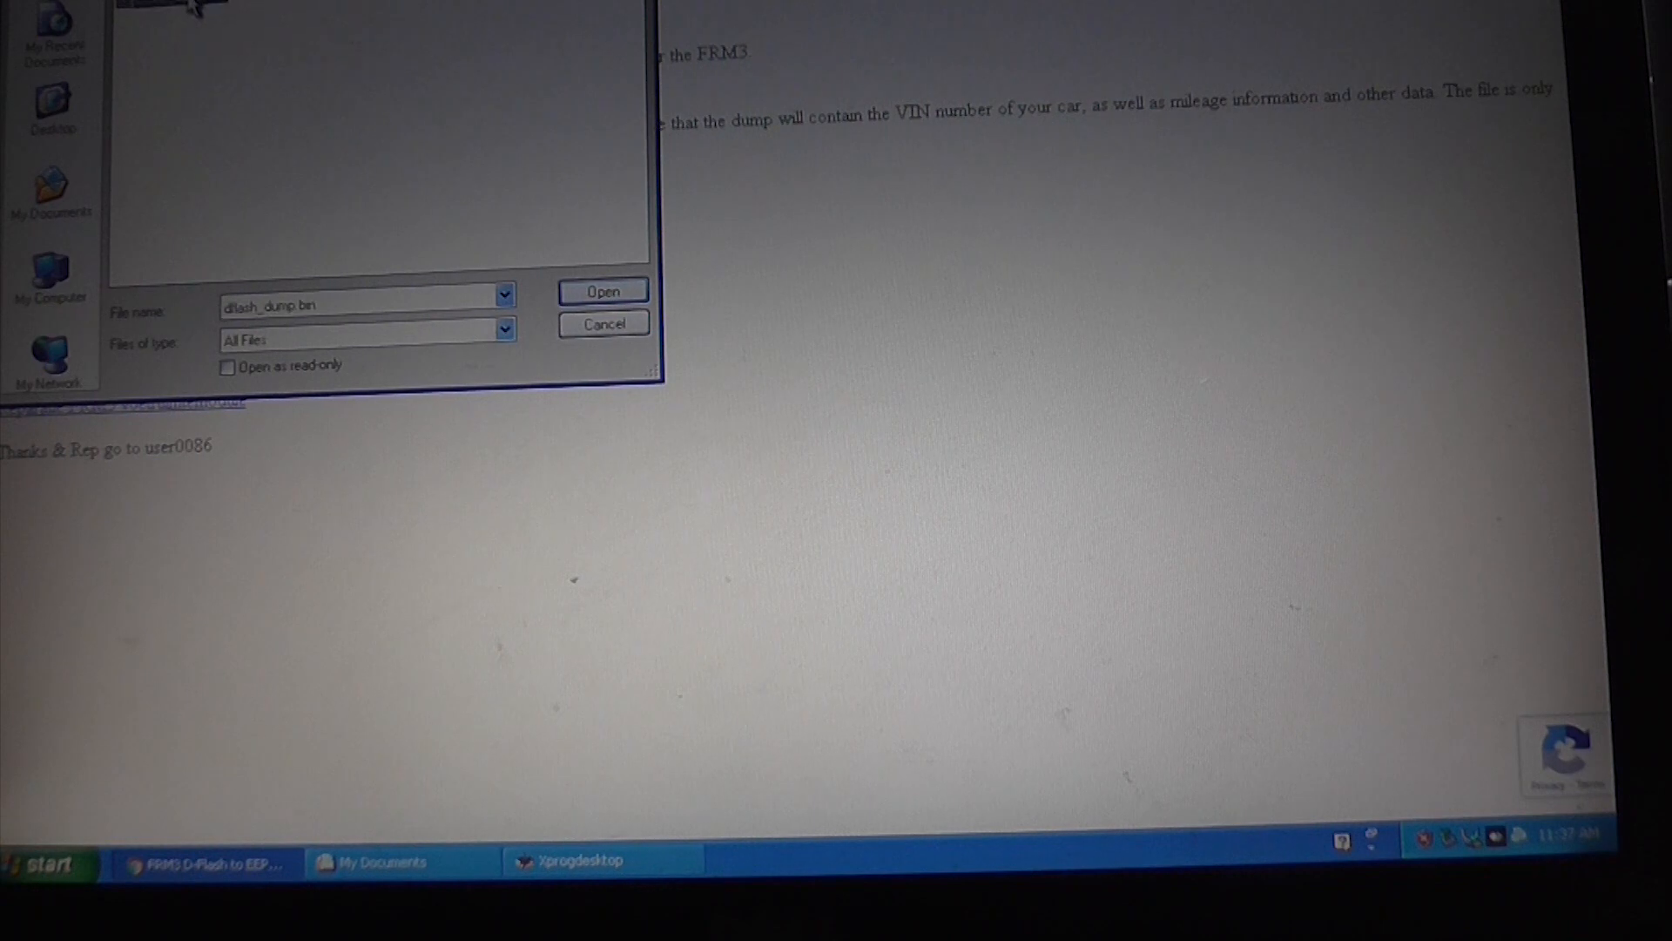
{"action": "left_click", "coordinate": [602, 290]}
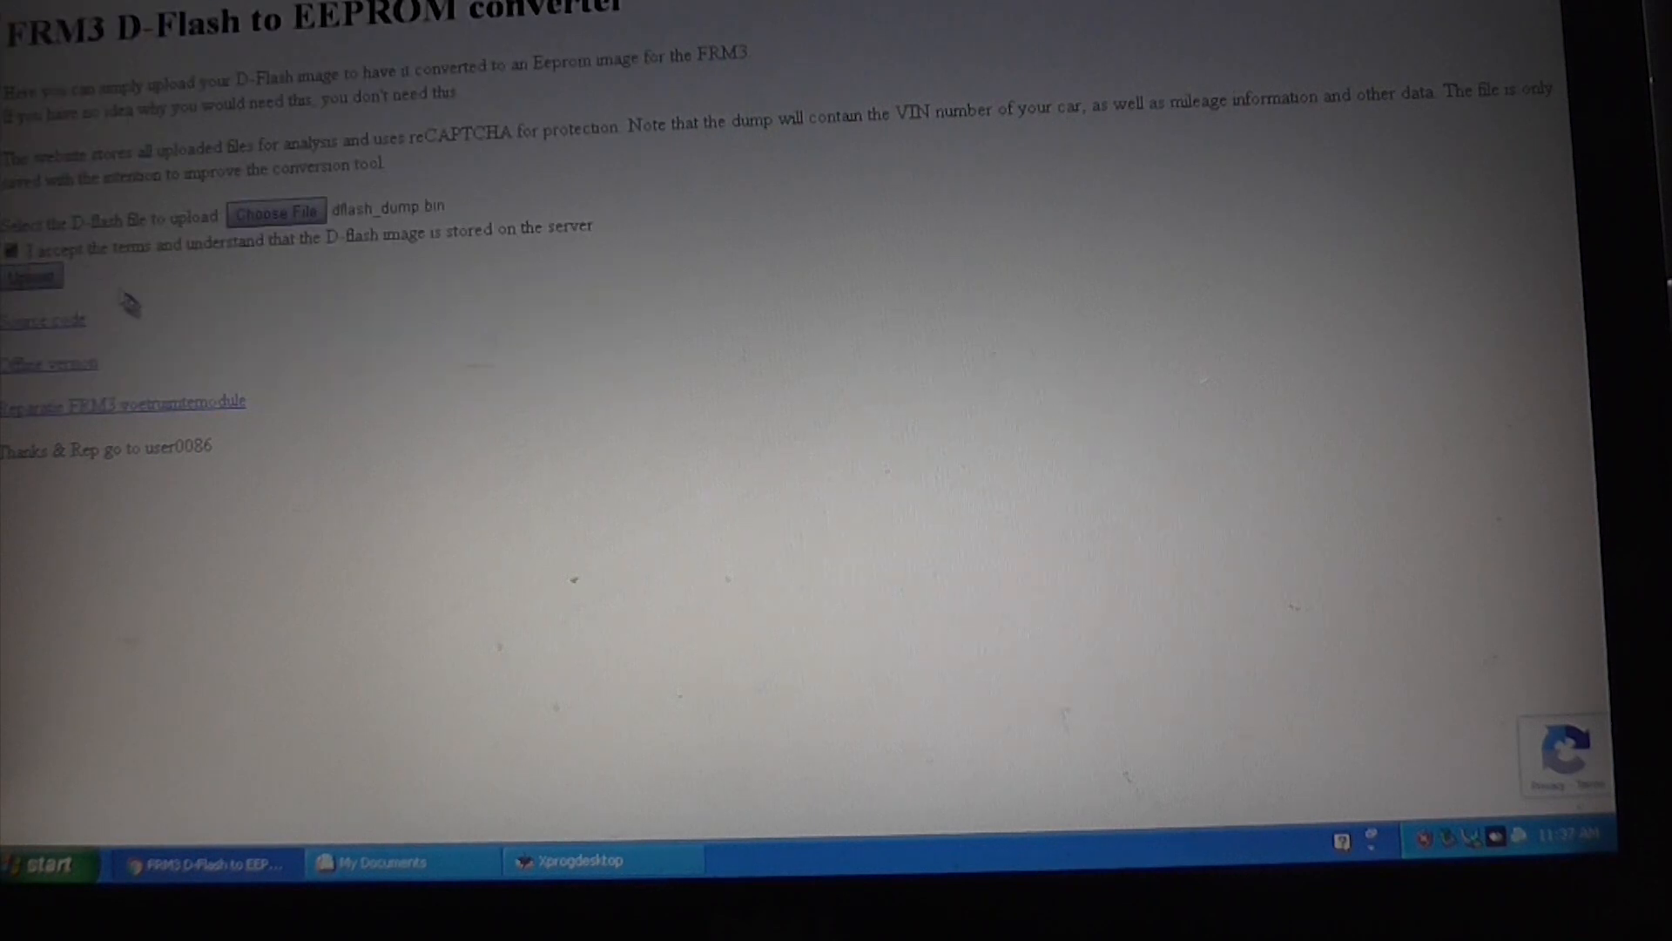
{"action": "left_click", "coordinate": [33, 277]}
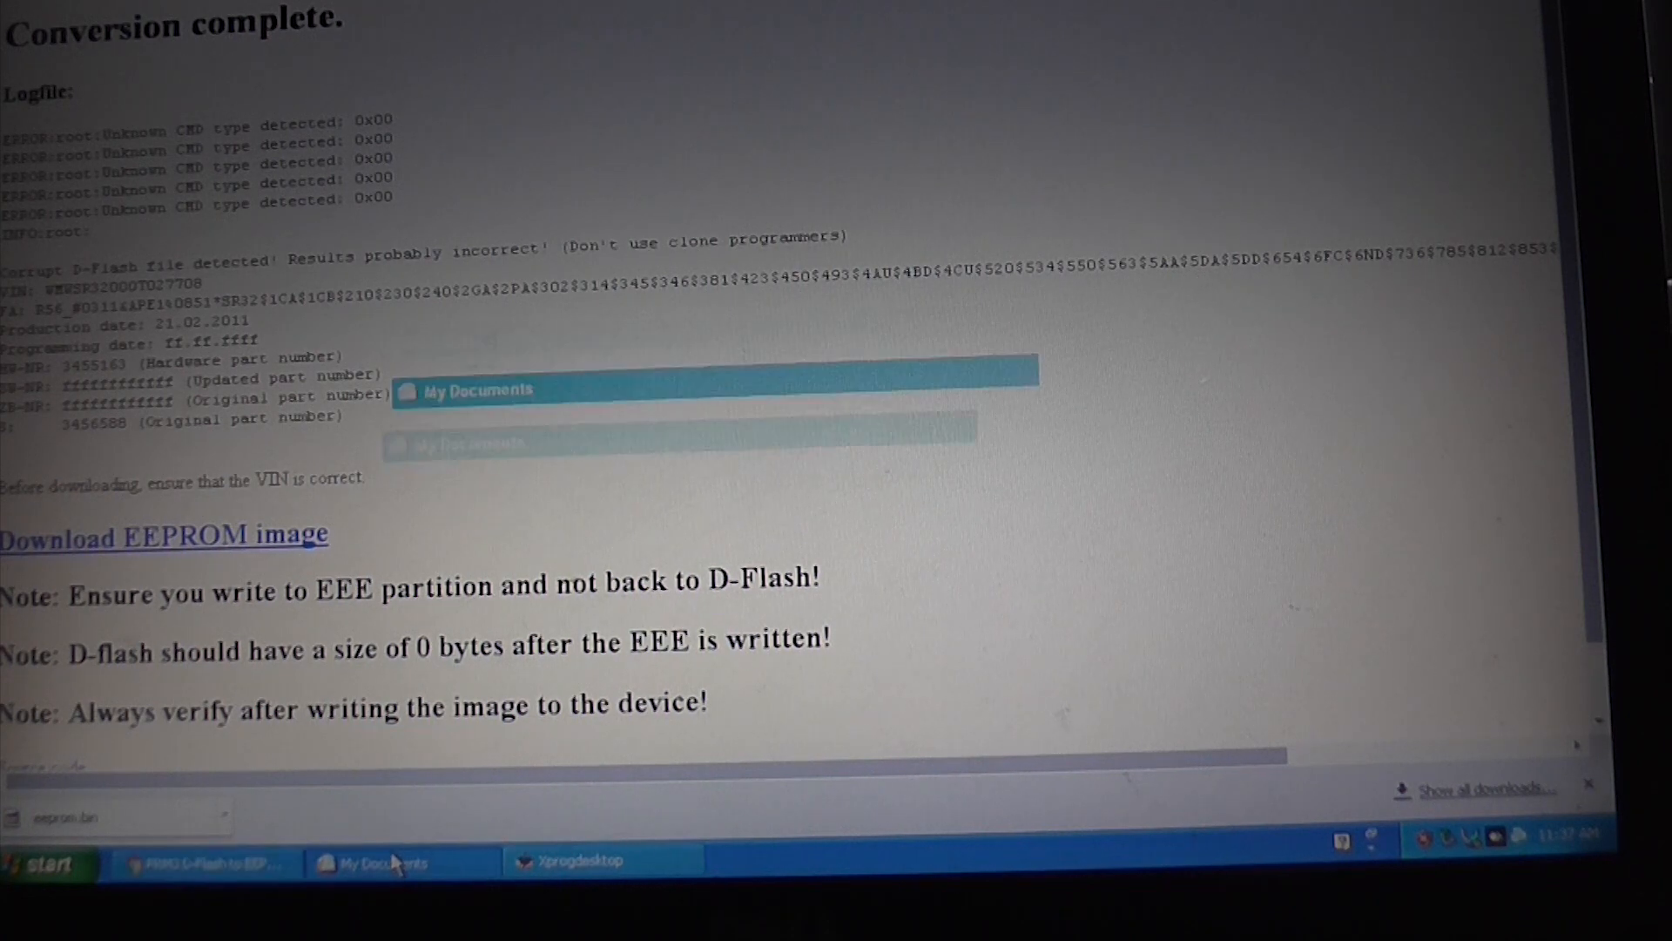
Open the browser's Downloads list and show eeprom.bin in its folder.
{"action": "left_click", "coordinate": [373, 861]}
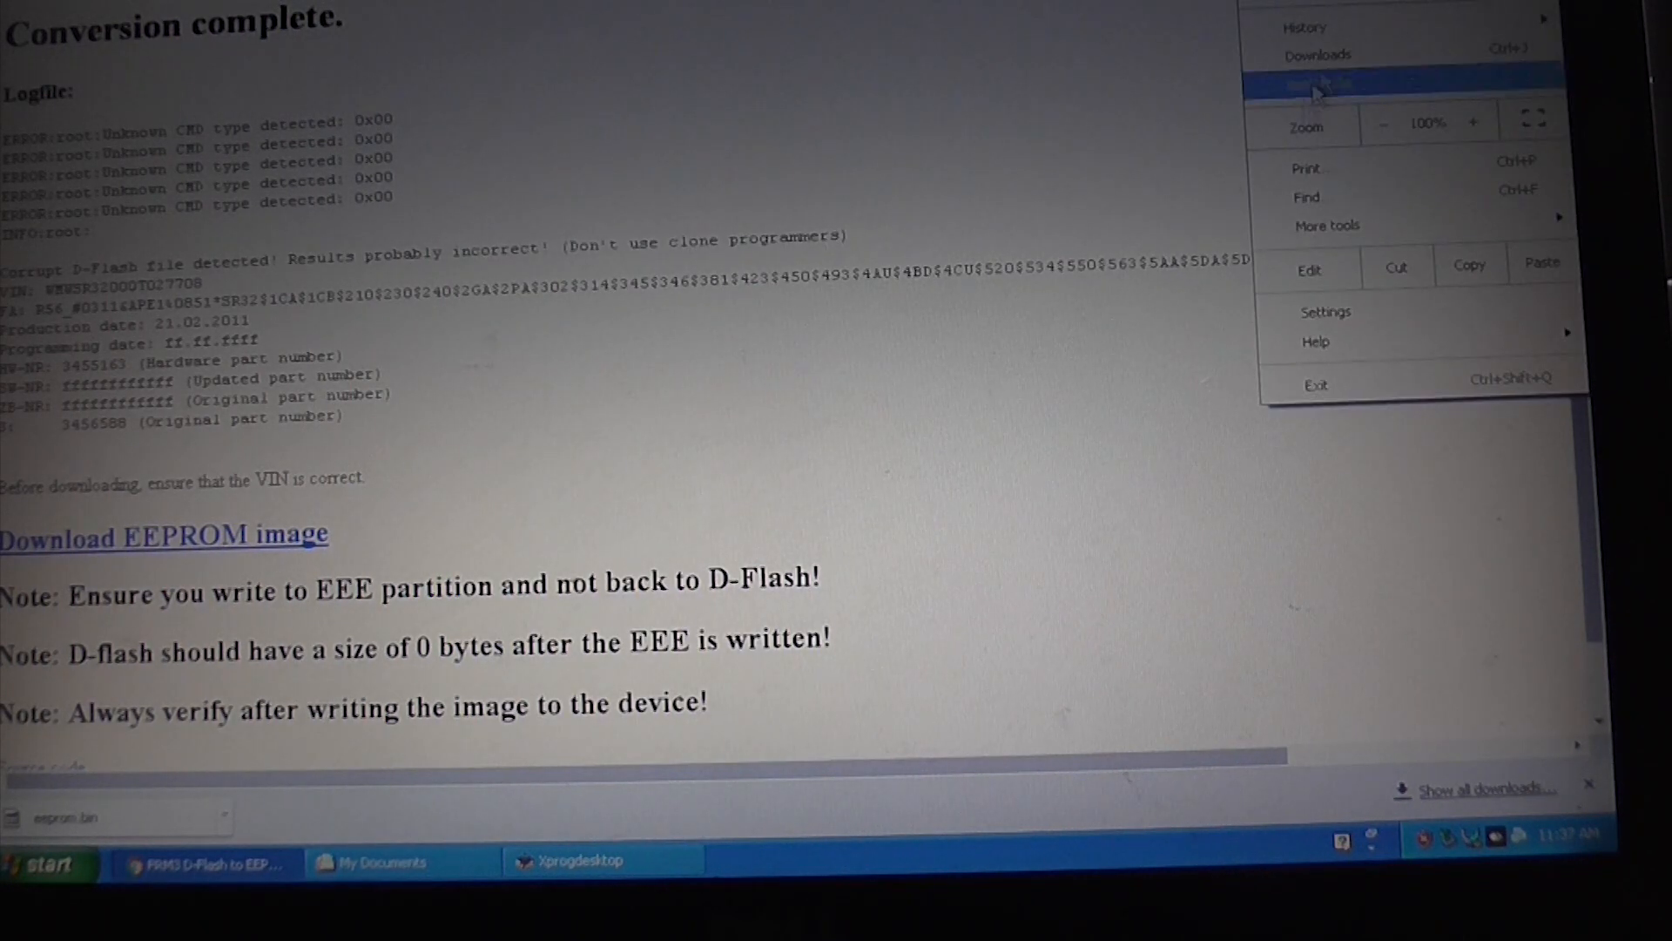
{"action": "left_click", "coordinate": [1318, 52]}
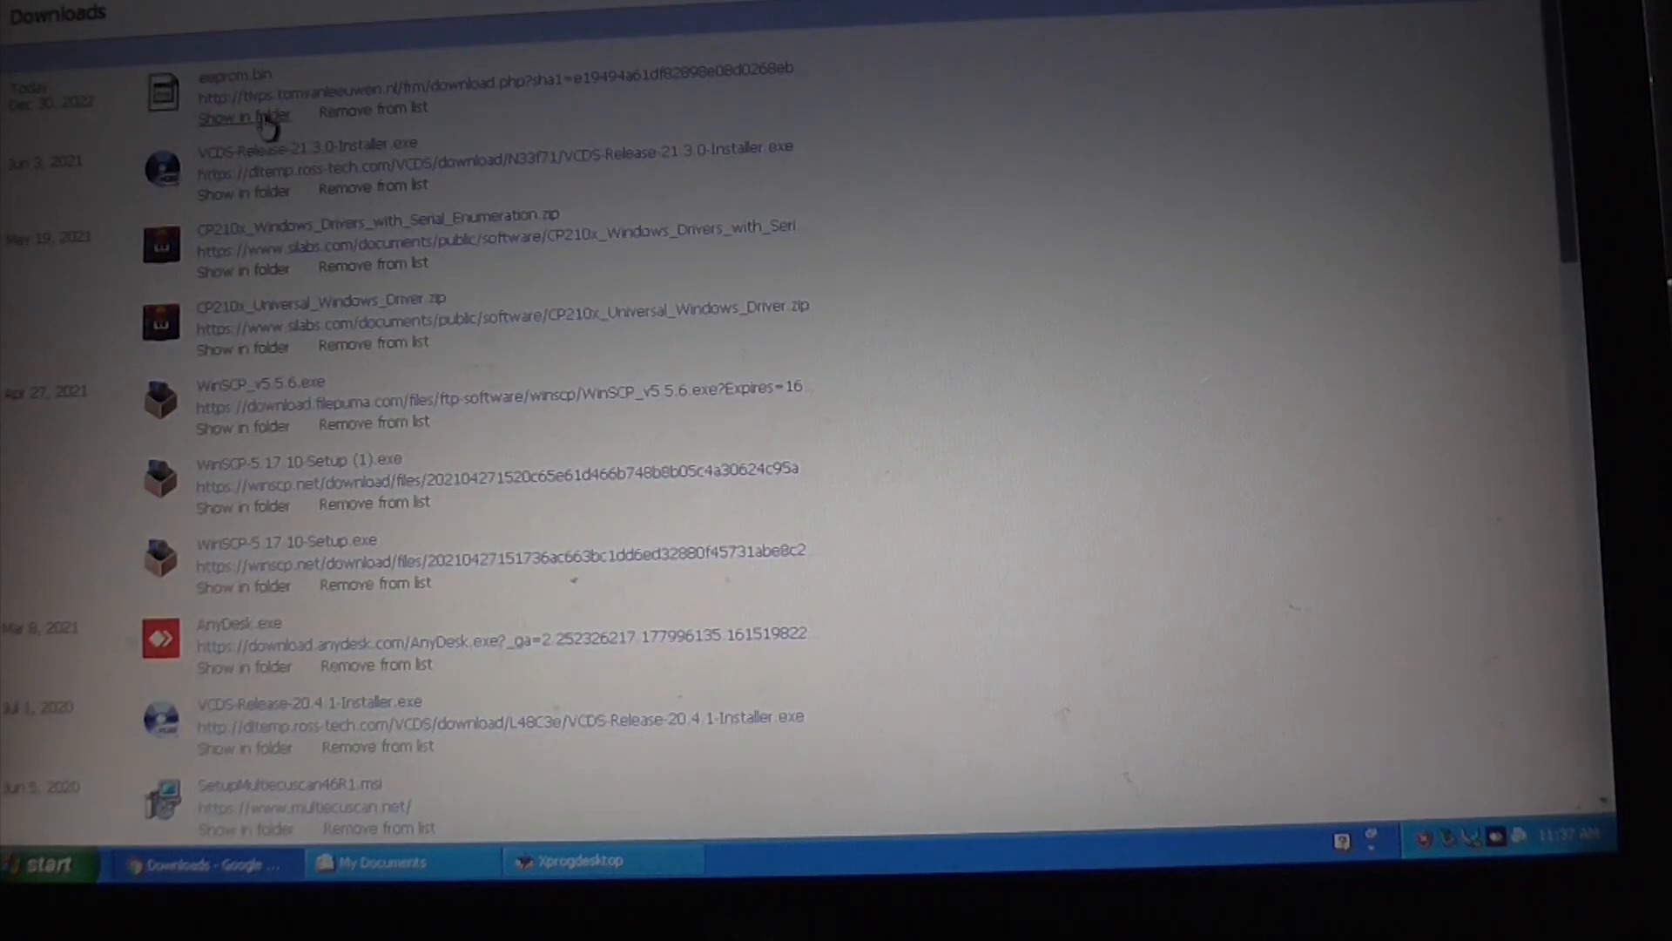
{"action": "left_click", "coordinate": [242, 112]}
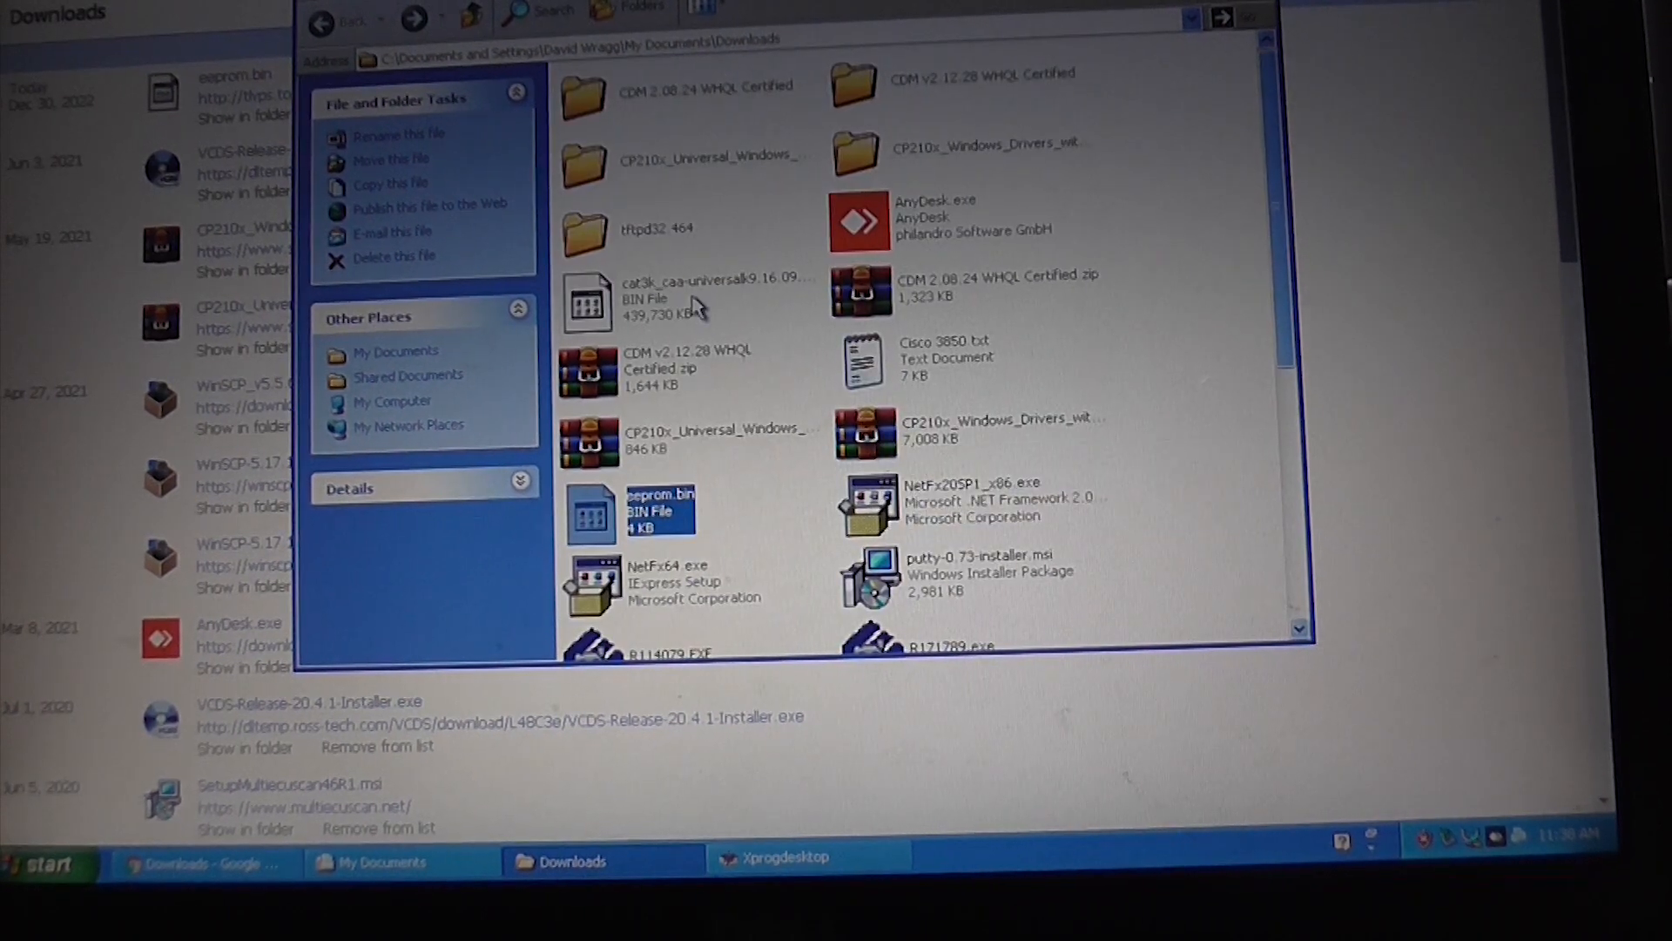
{"action": "mouse_move", "coordinate": [705, 336]}
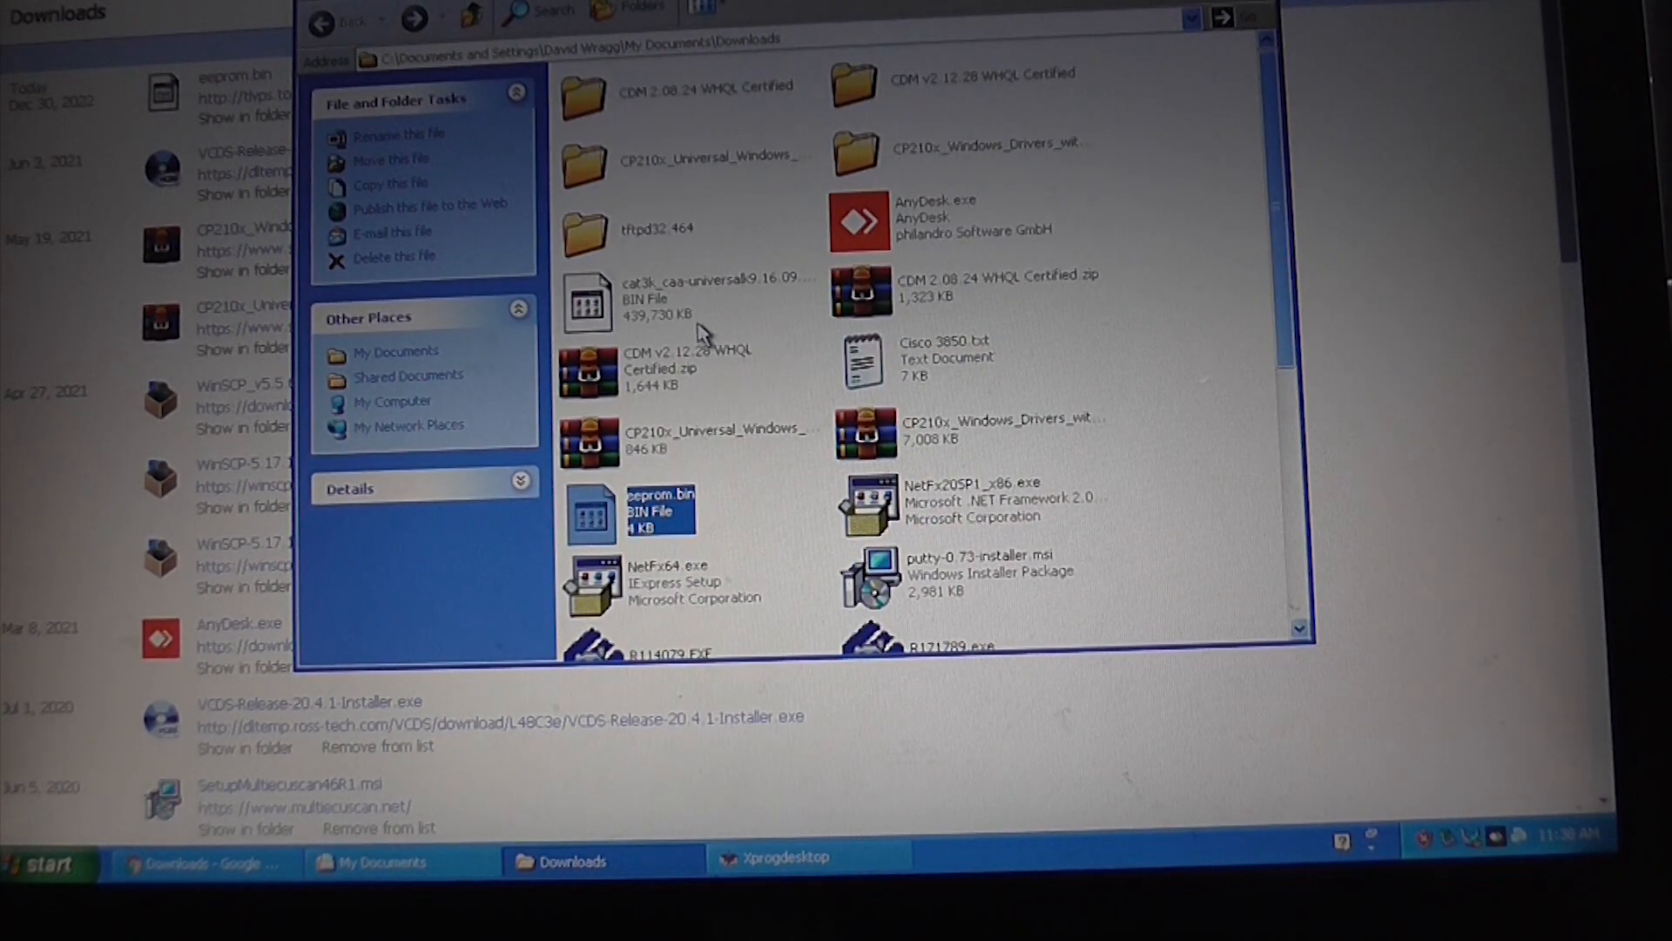
Cut eeprom.bin and go to My Documents, where the D-Flash dump is.
{"action": "right_click", "coordinate": [658, 498]}
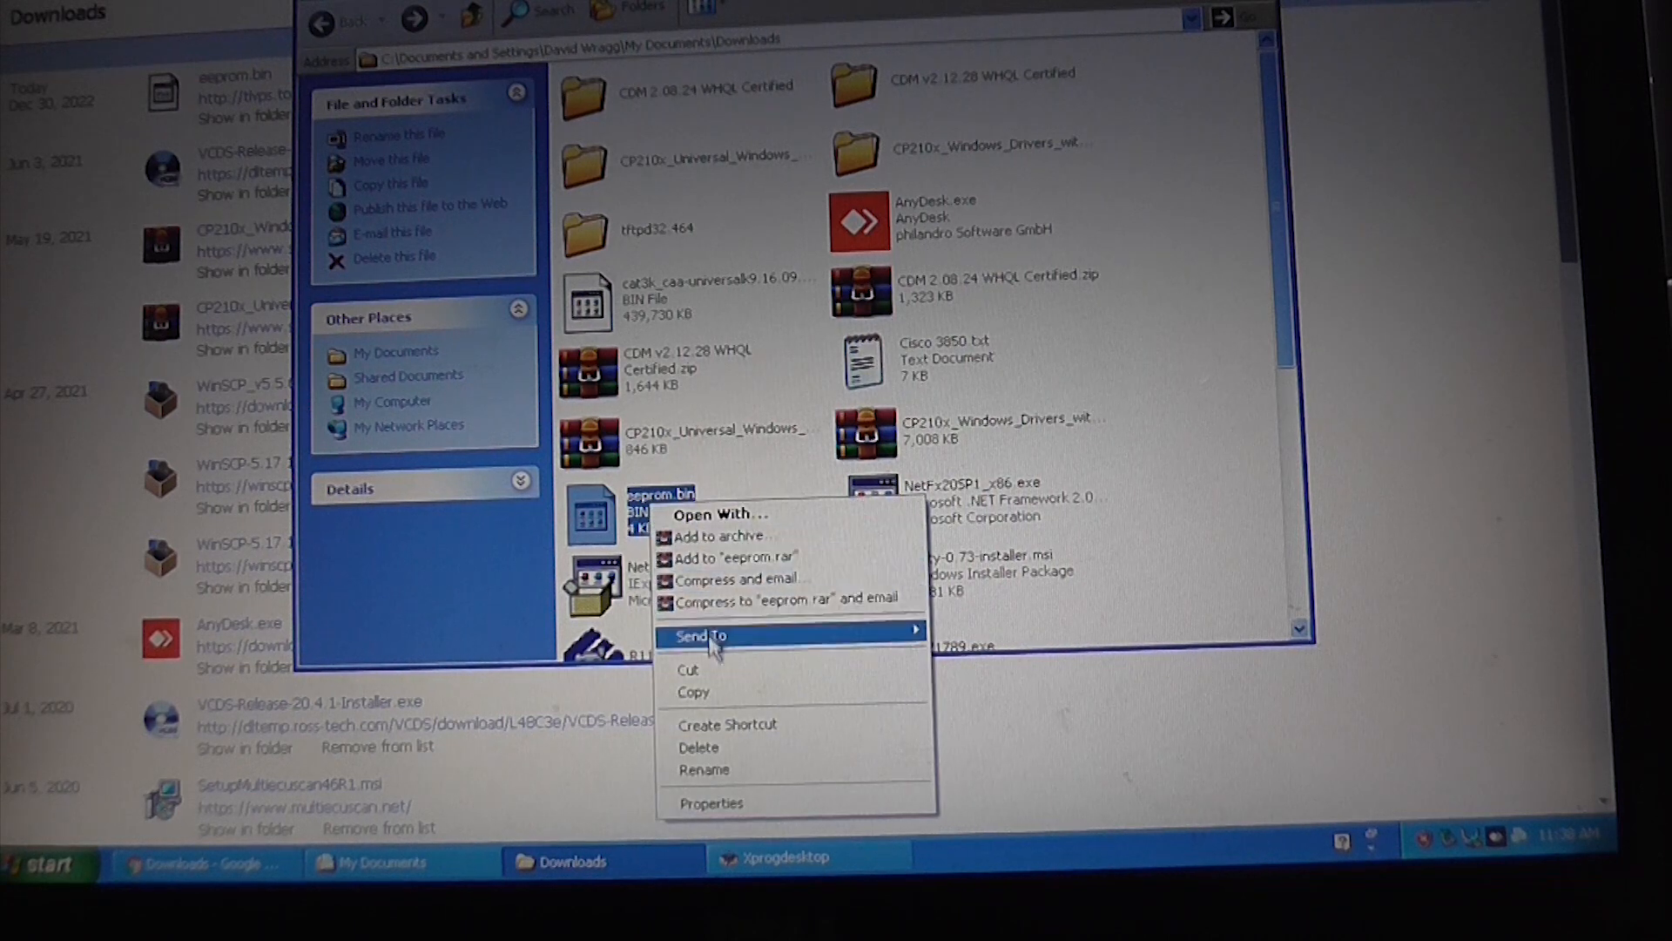
{"action": "mouse_move", "coordinate": [713, 692]}
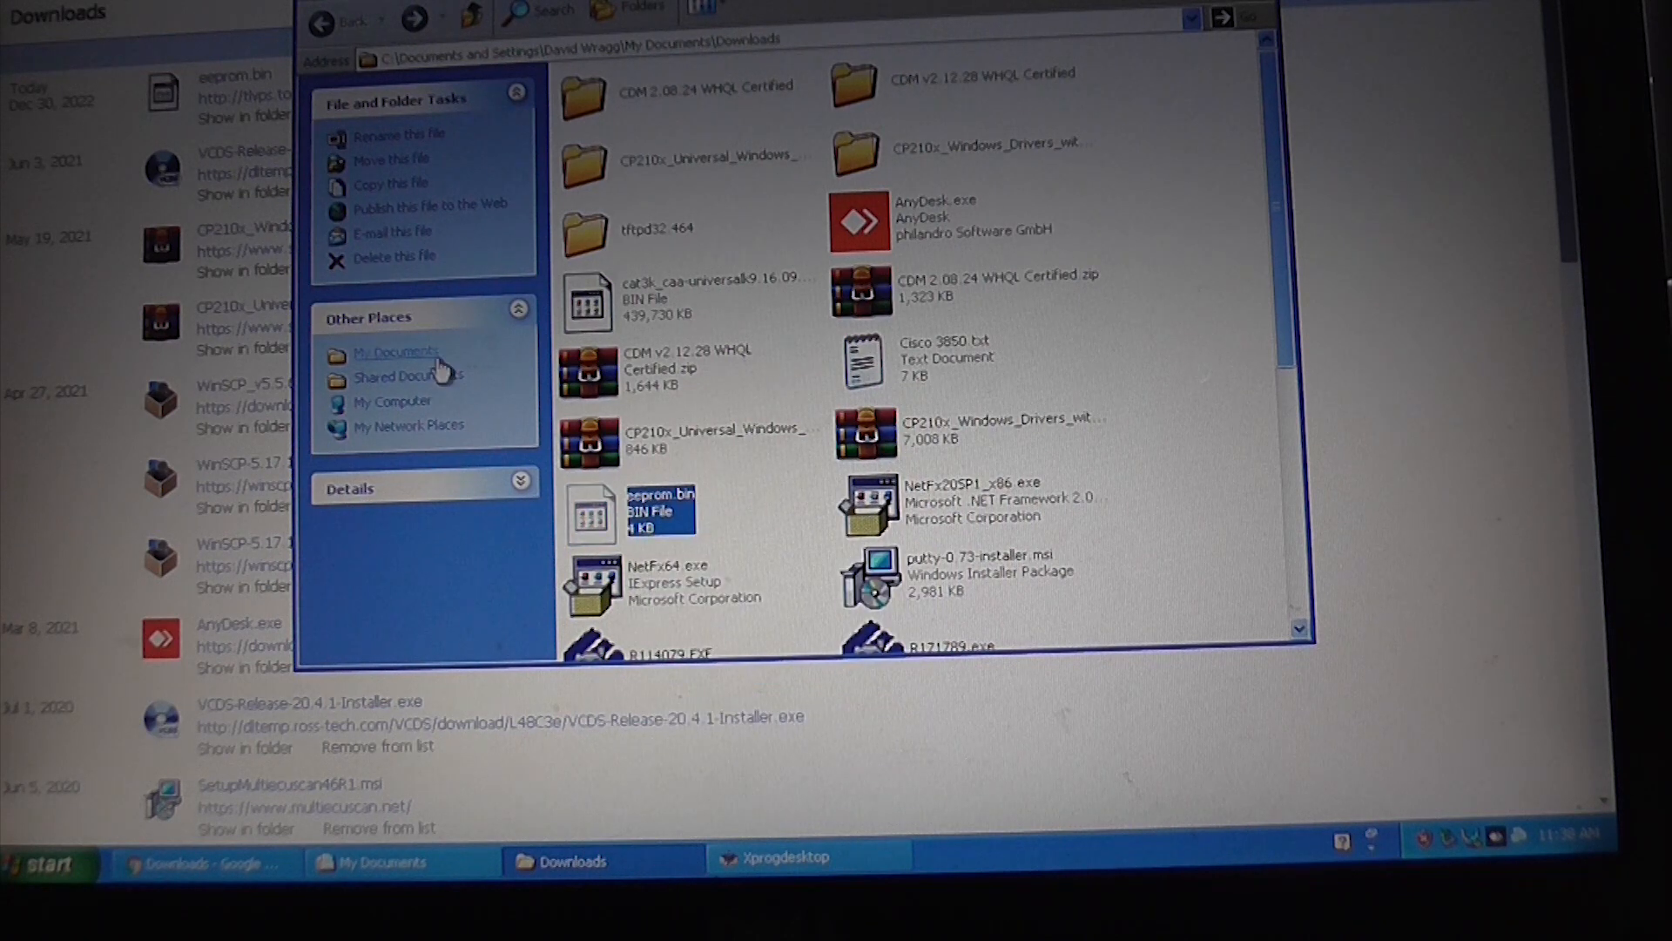
{"action": "left_click", "coordinate": [395, 354]}
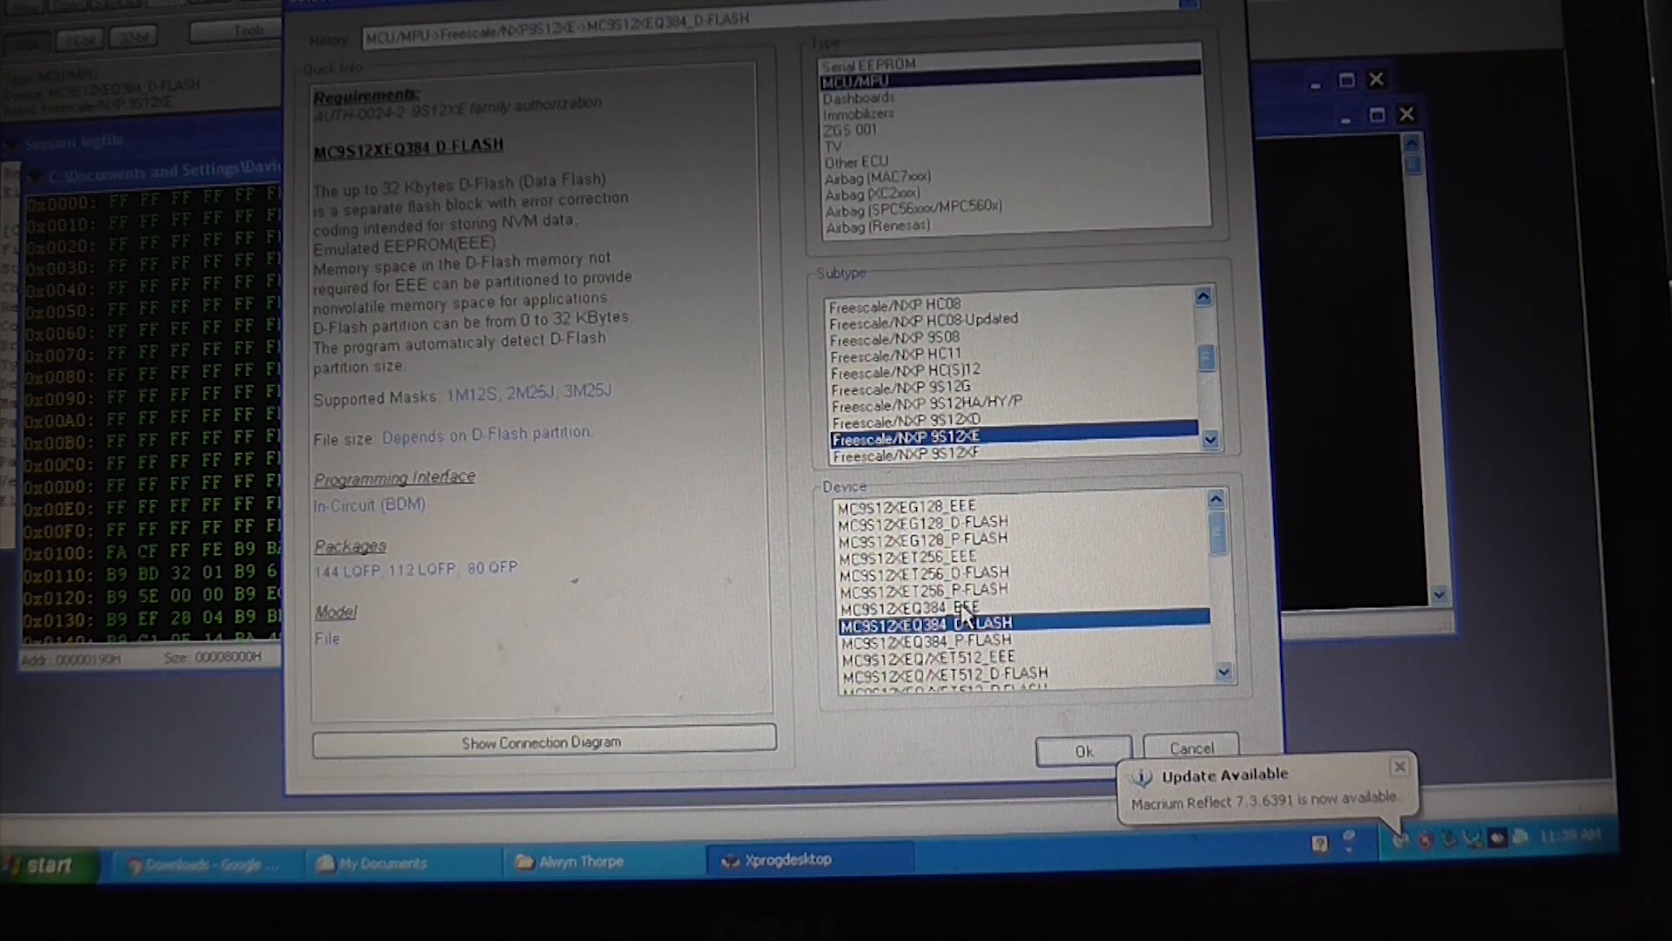
Select MC9S12XEQ384_EEE and erase it with 4096-byte EEPROM, 0-byte D-Flash partitioning.
{"action": "left_click", "coordinate": [906, 606]}
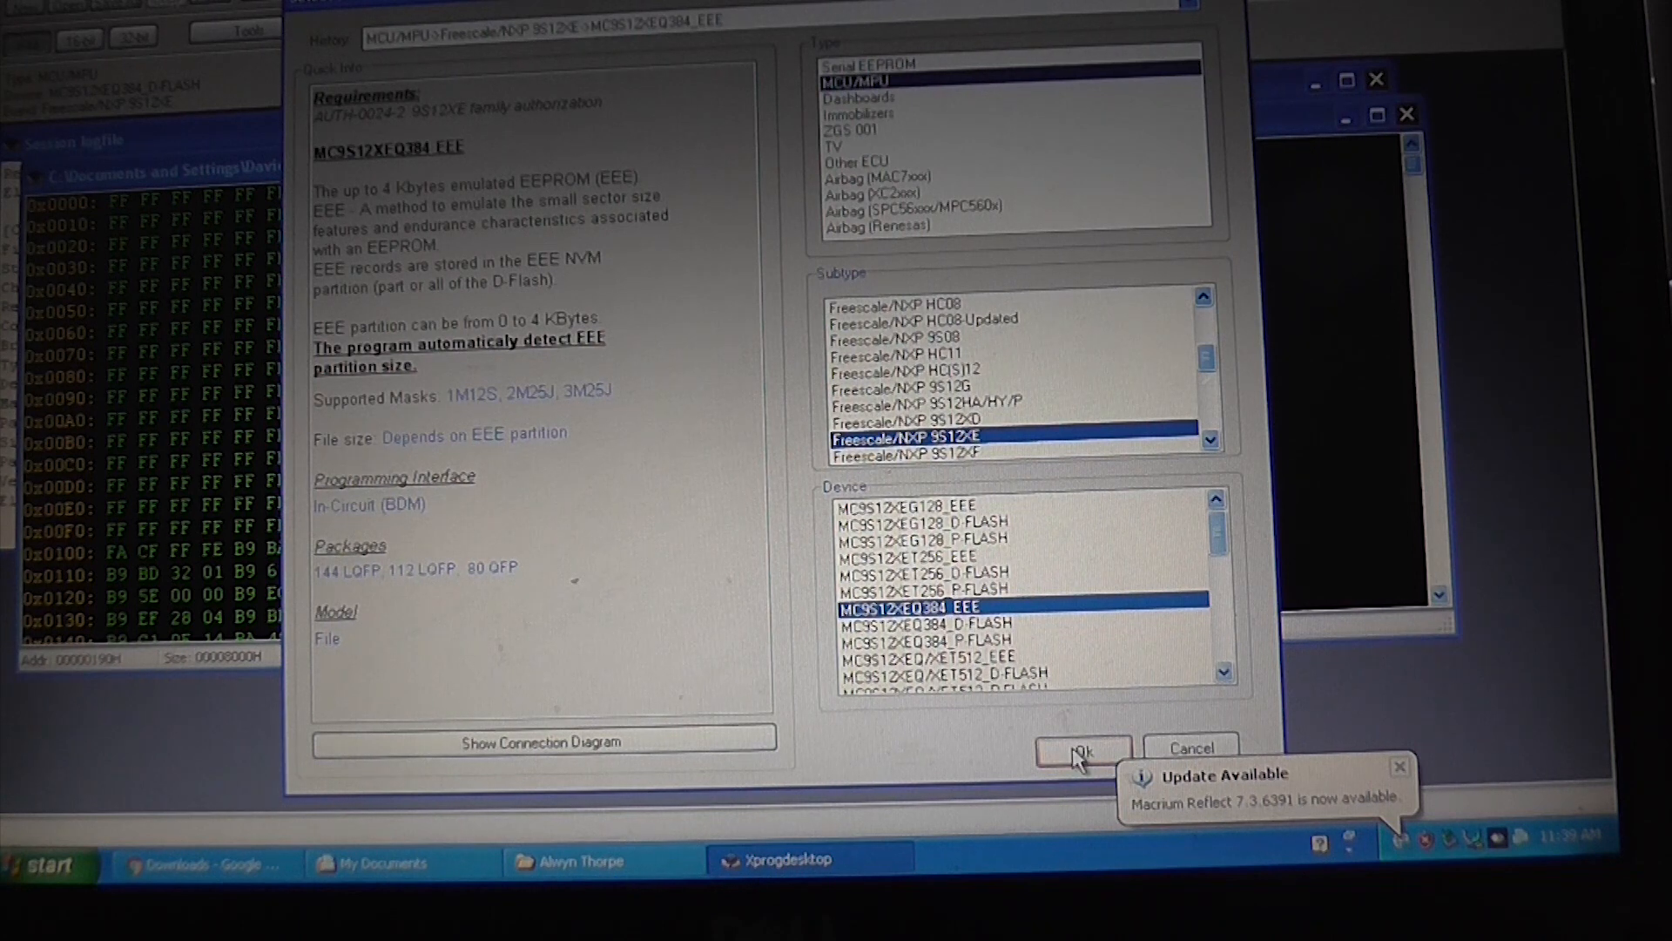
{"action": "left_click", "coordinate": [1081, 749]}
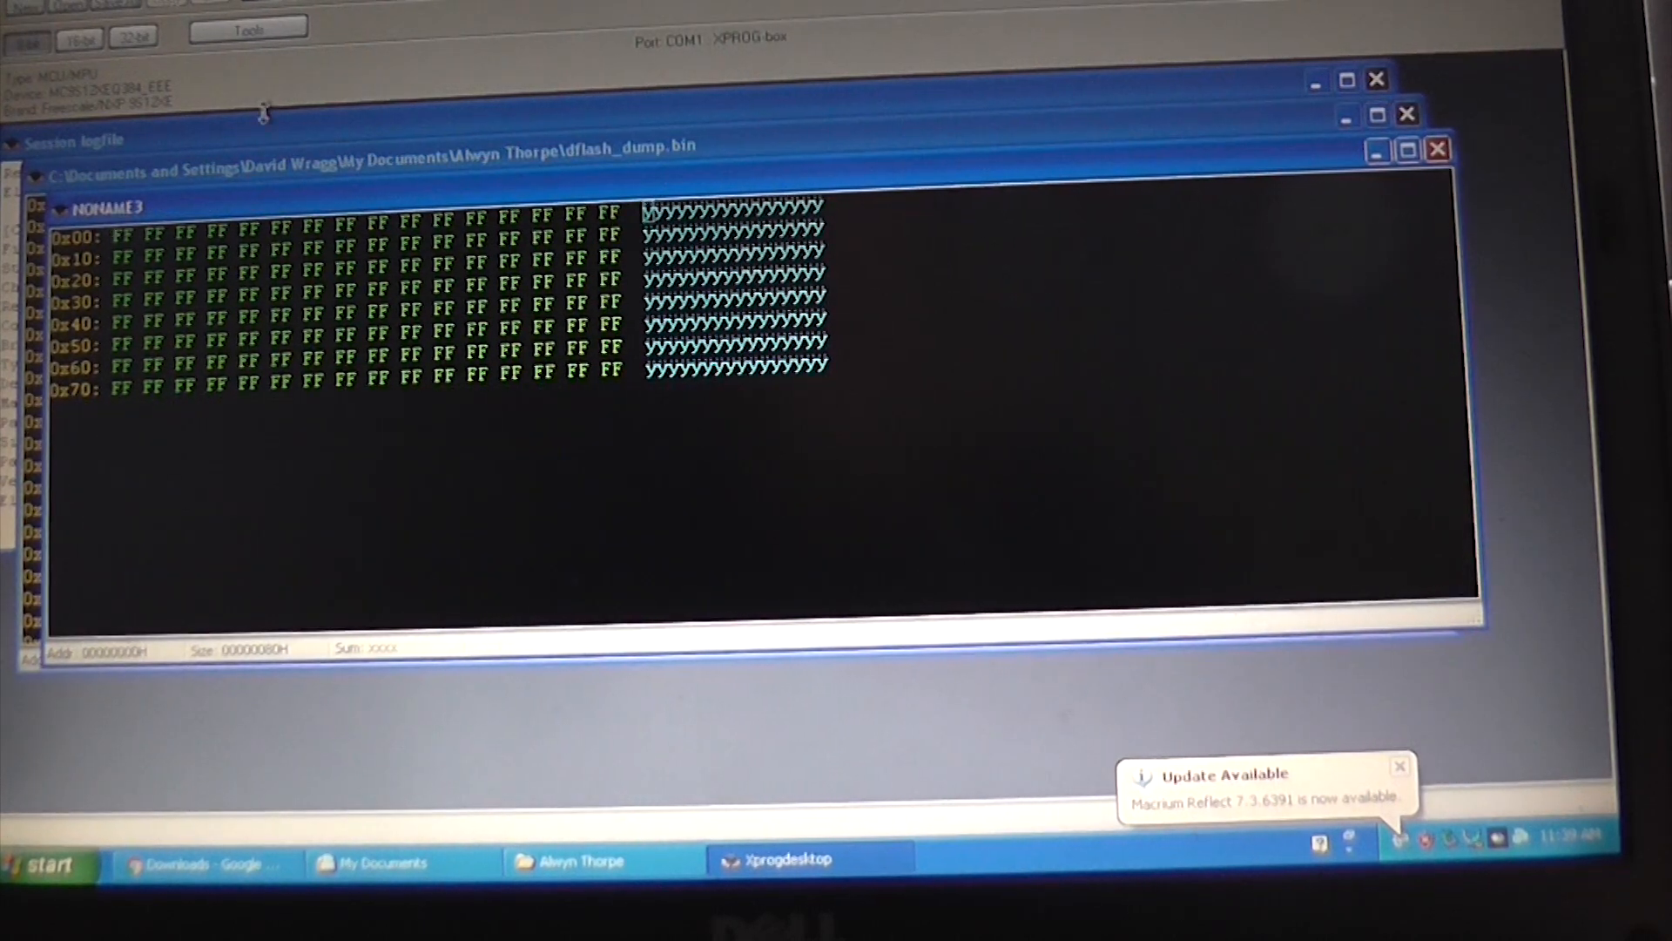
{"action": "left_click", "coordinate": [1397, 764]}
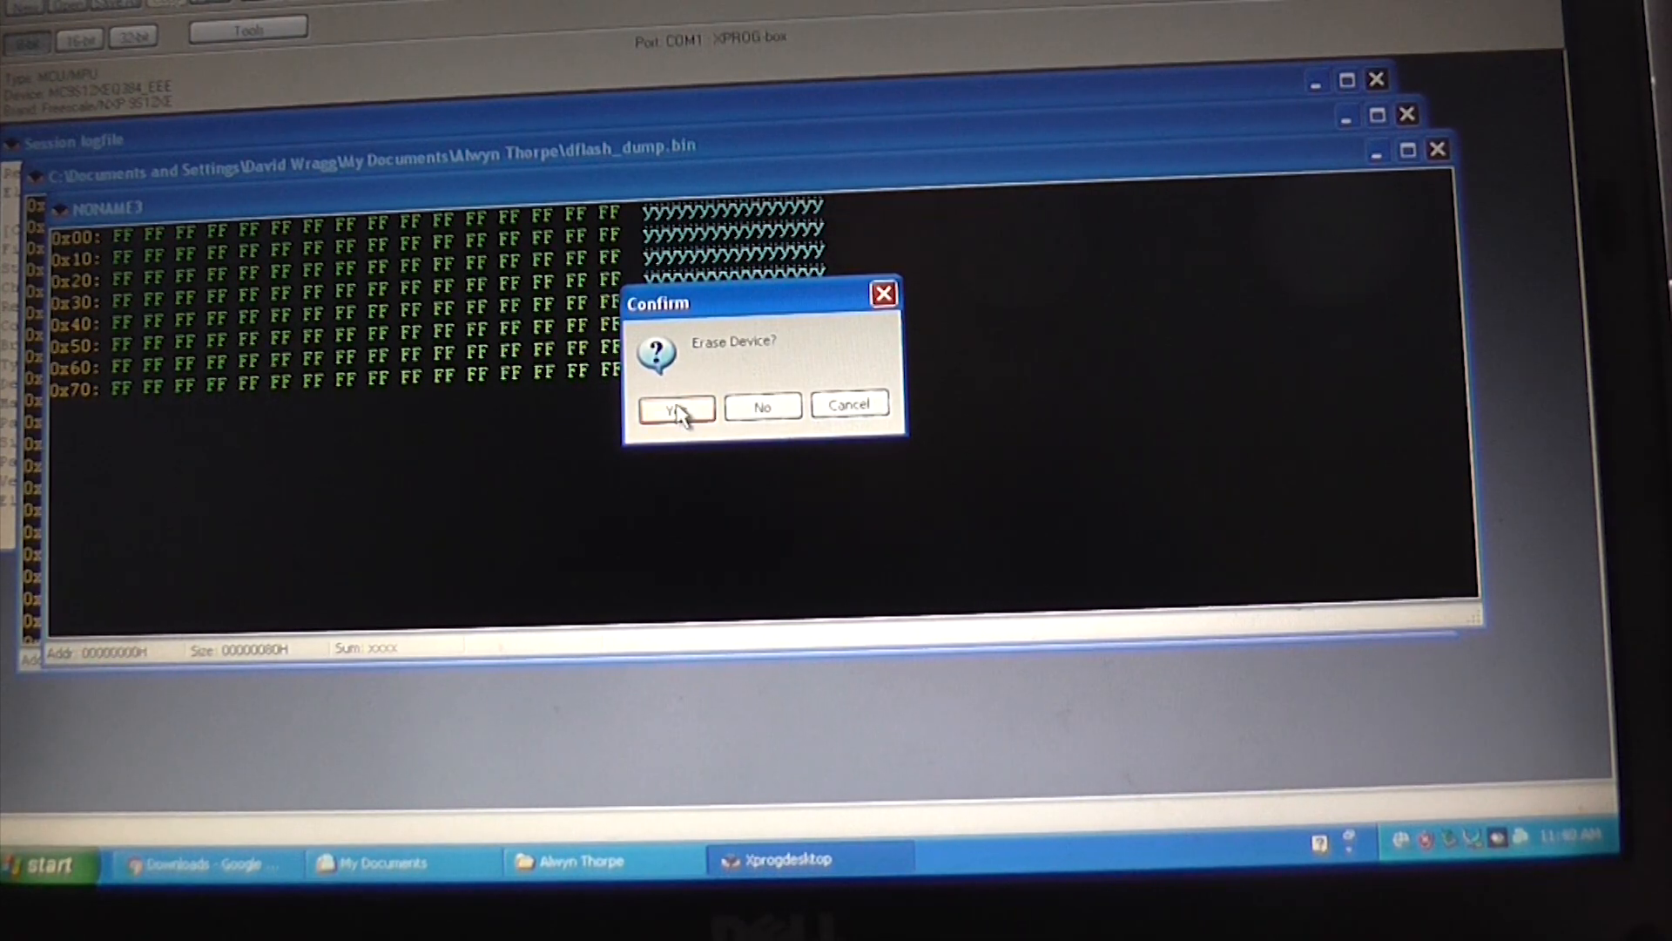
{"action": "left_click", "coordinate": [676, 407]}
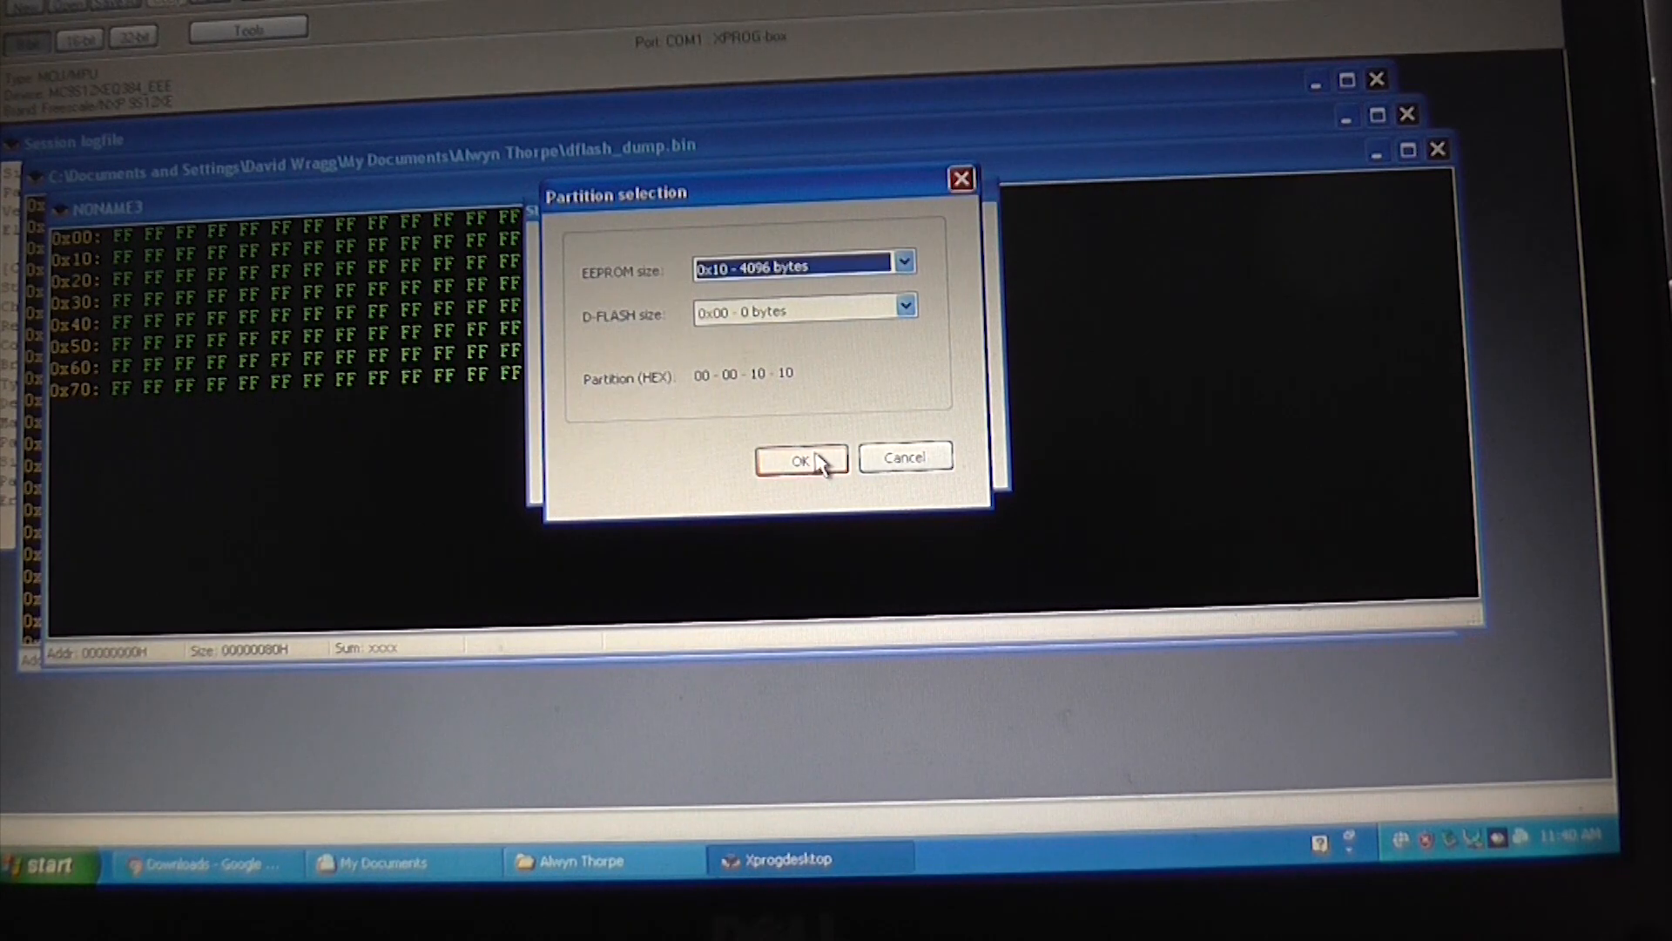
{"action": "left_click", "coordinate": [800, 459]}
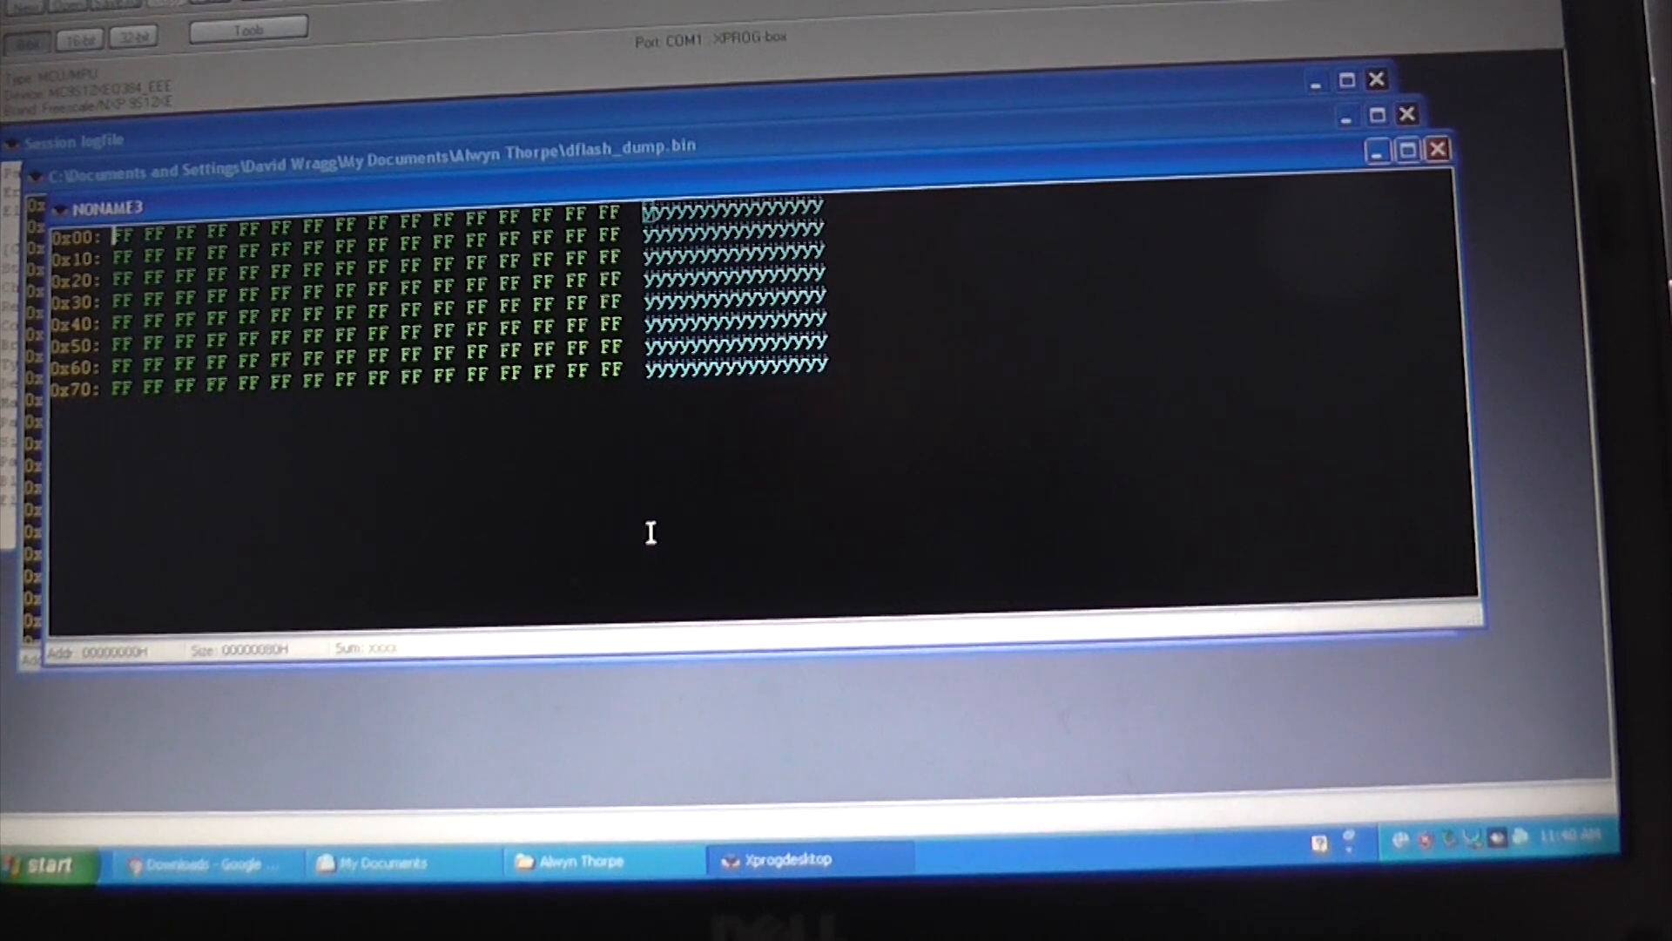
{"action": "mouse_move", "coordinate": [742, 373]}
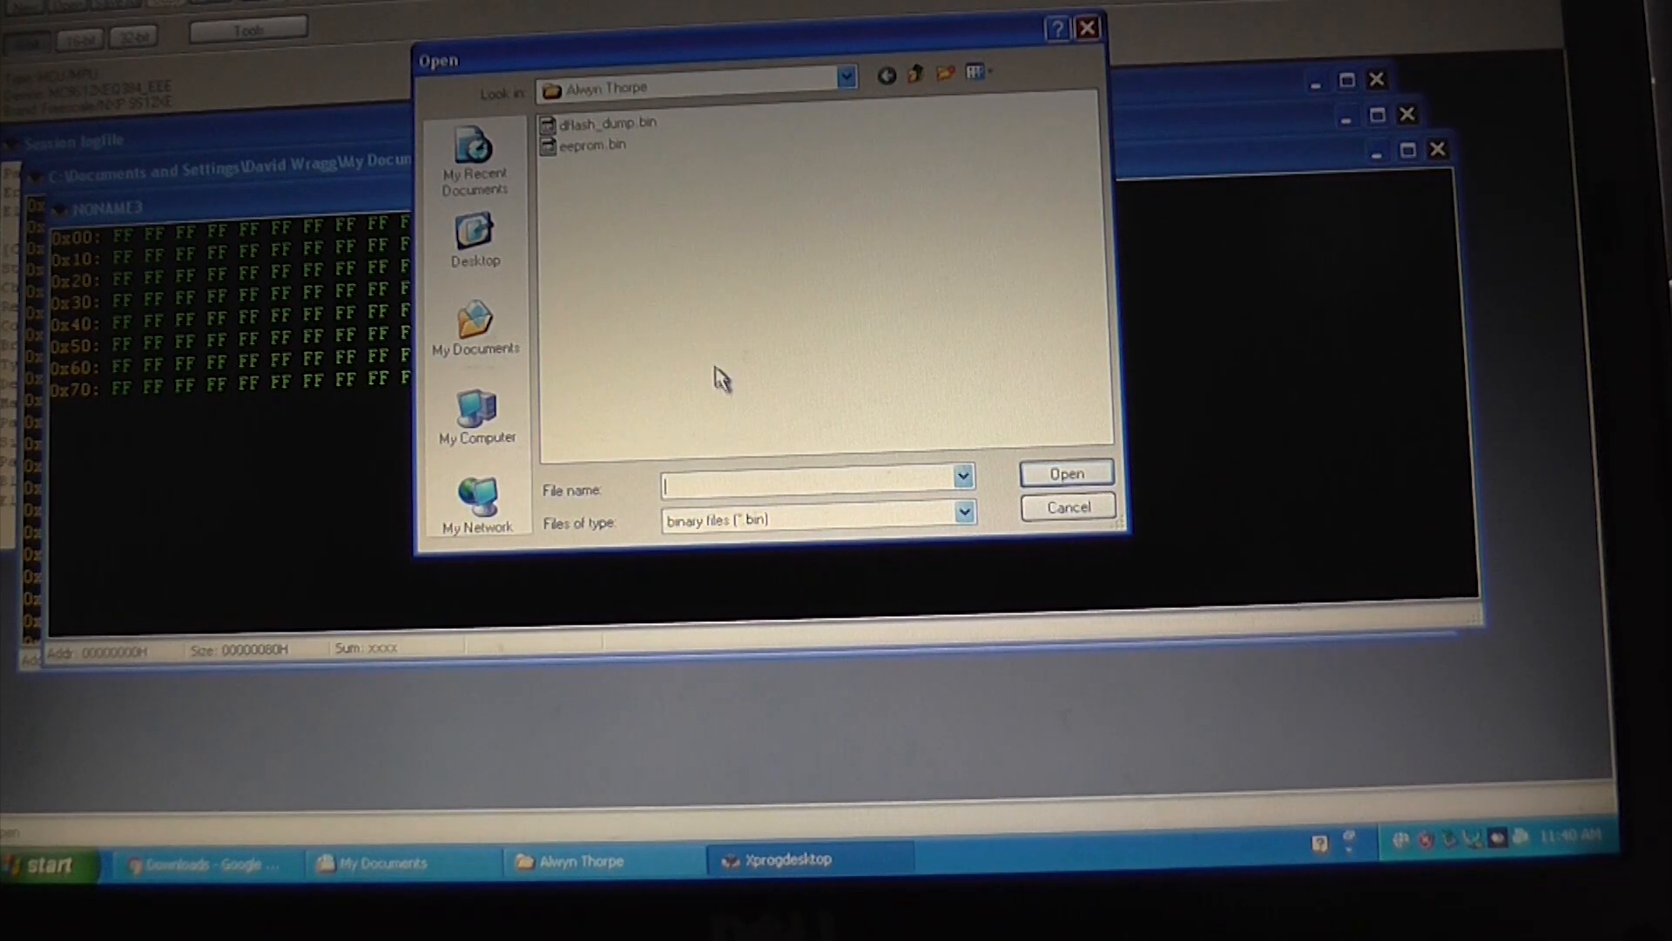
{"action": "mouse_move", "coordinate": [606, 152]}
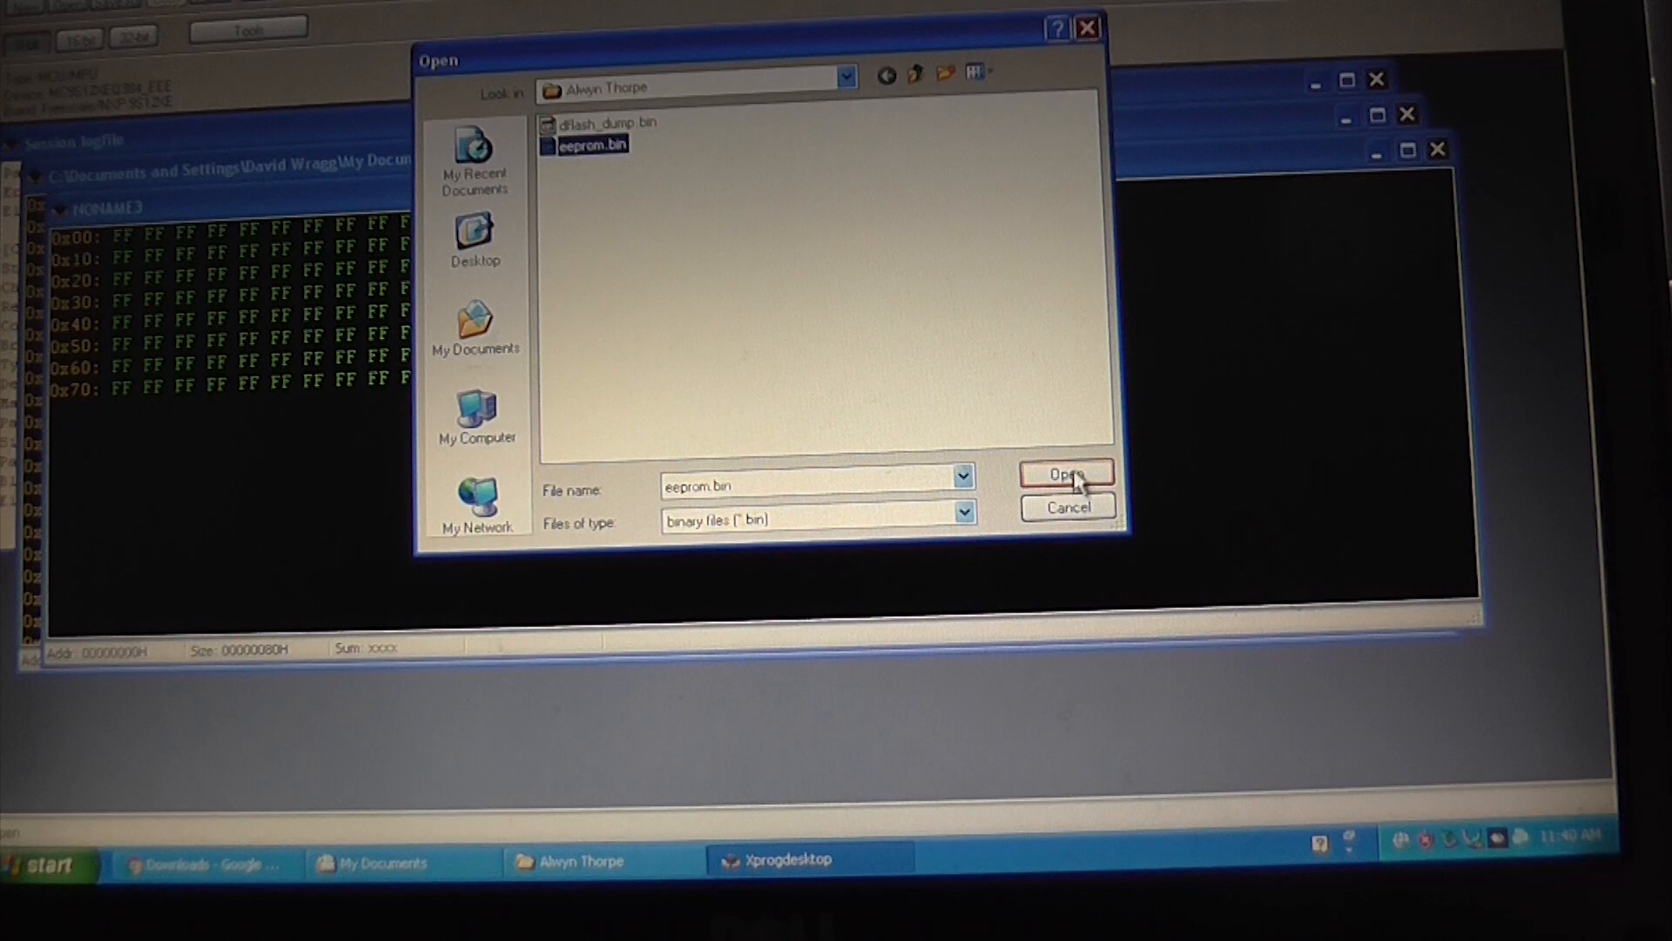
Load eeprom.bin and confirm writing it to the module.
{"action": "left_click", "coordinate": [1064, 473]}
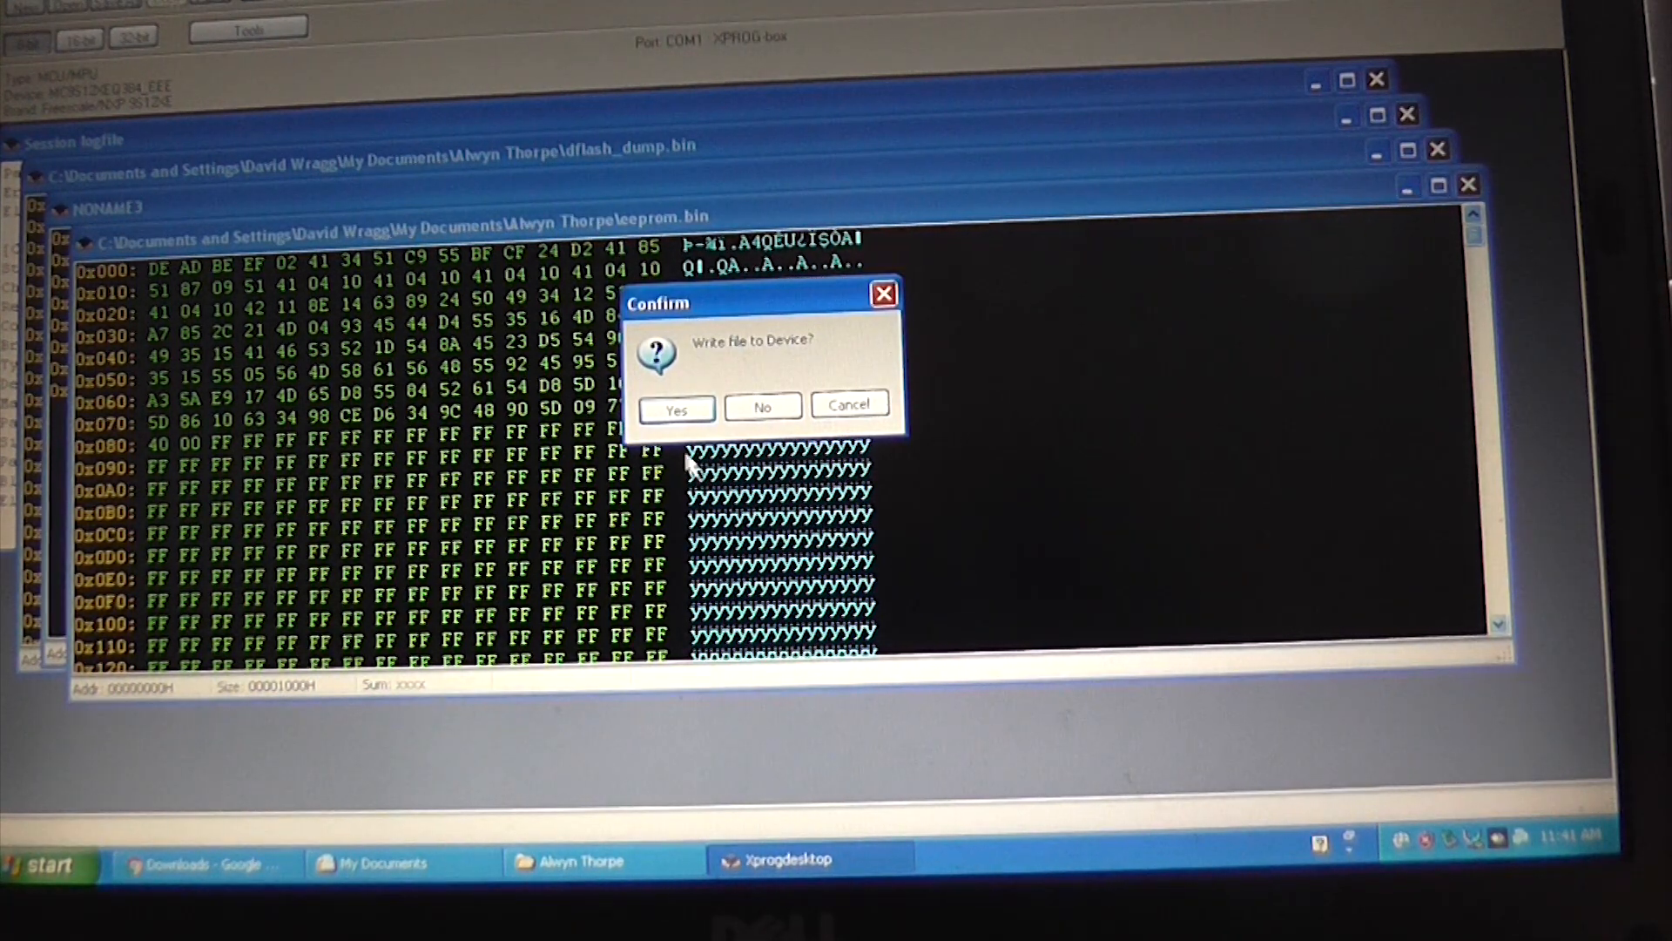
{"action": "left_click", "coordinate": [677, 406]}
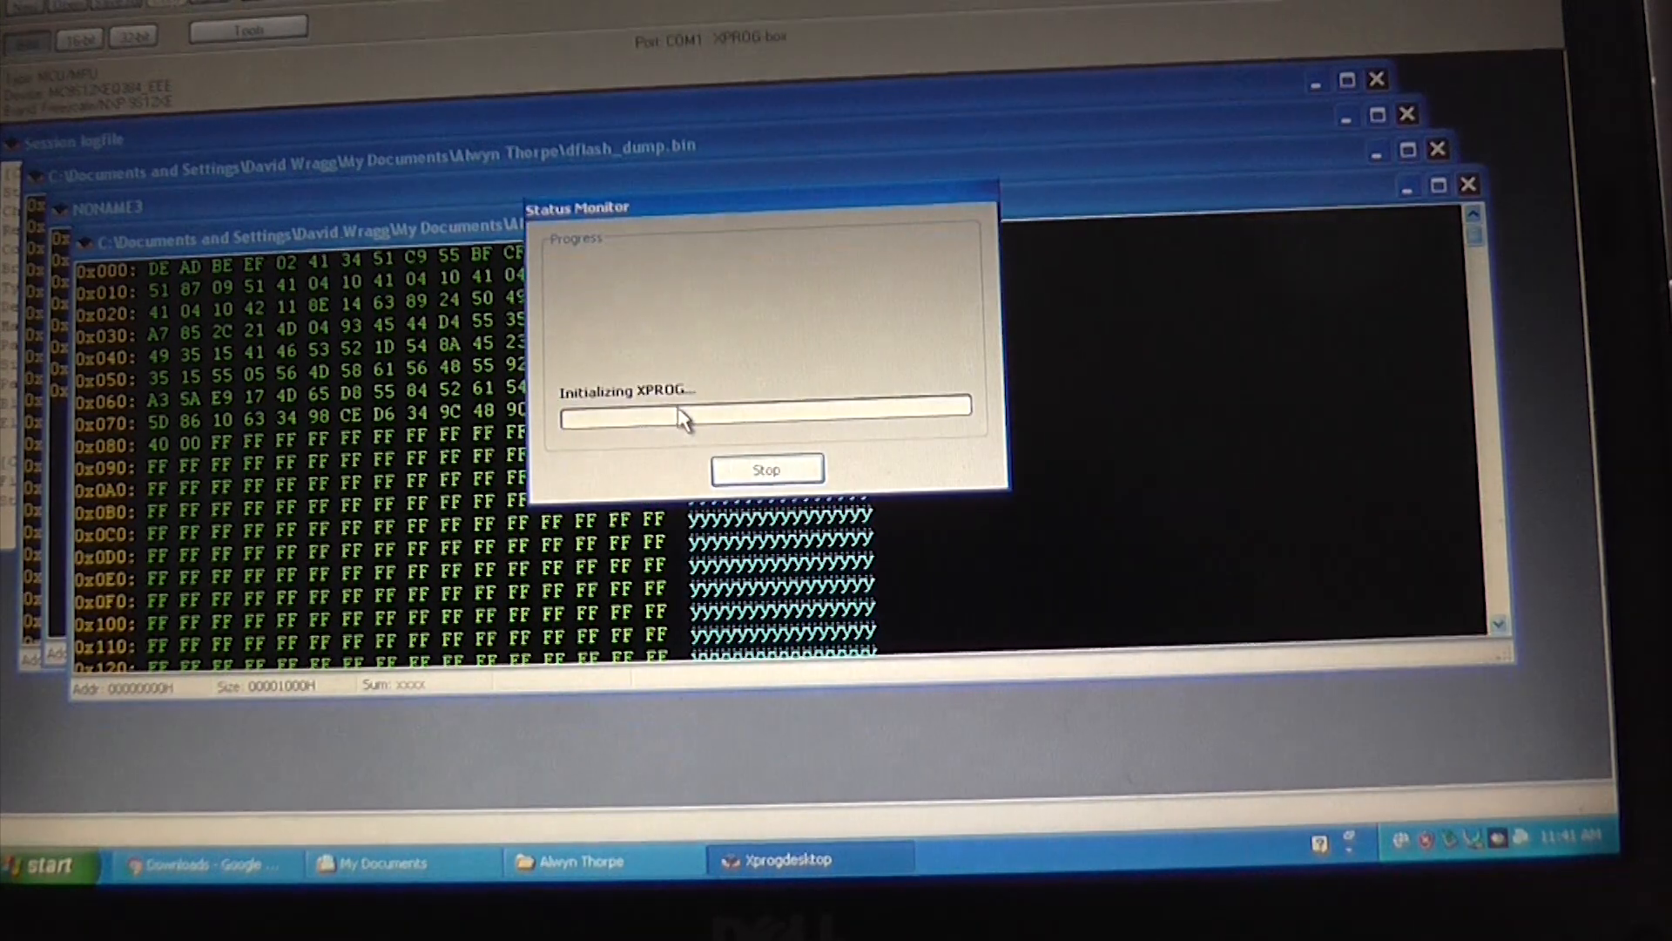